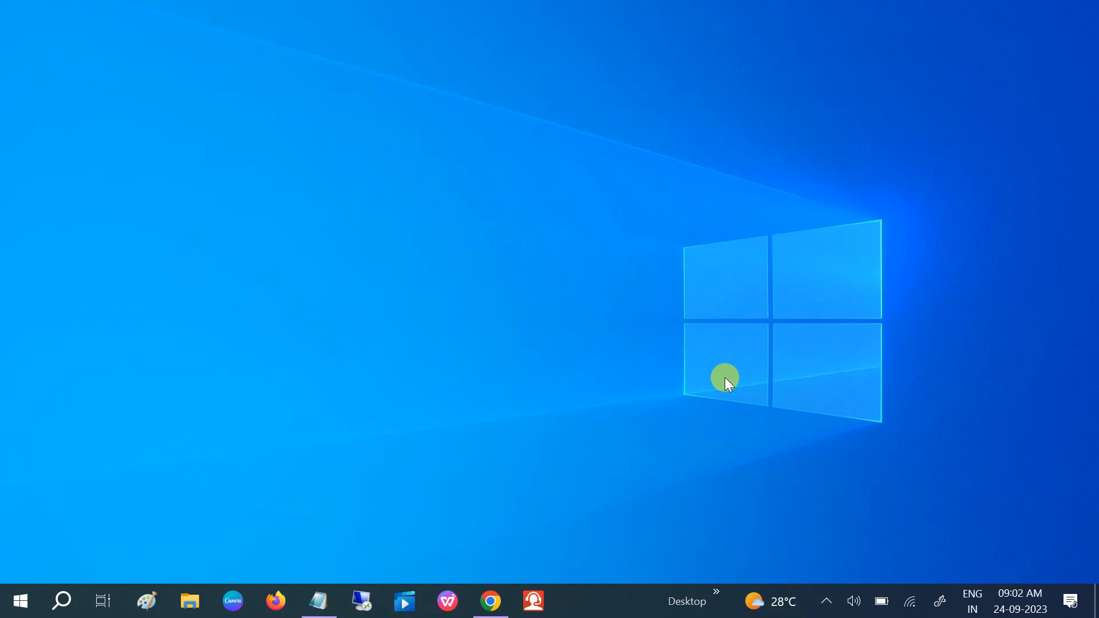
{"action": "mouse_move", "coordinate": [748, 375]}
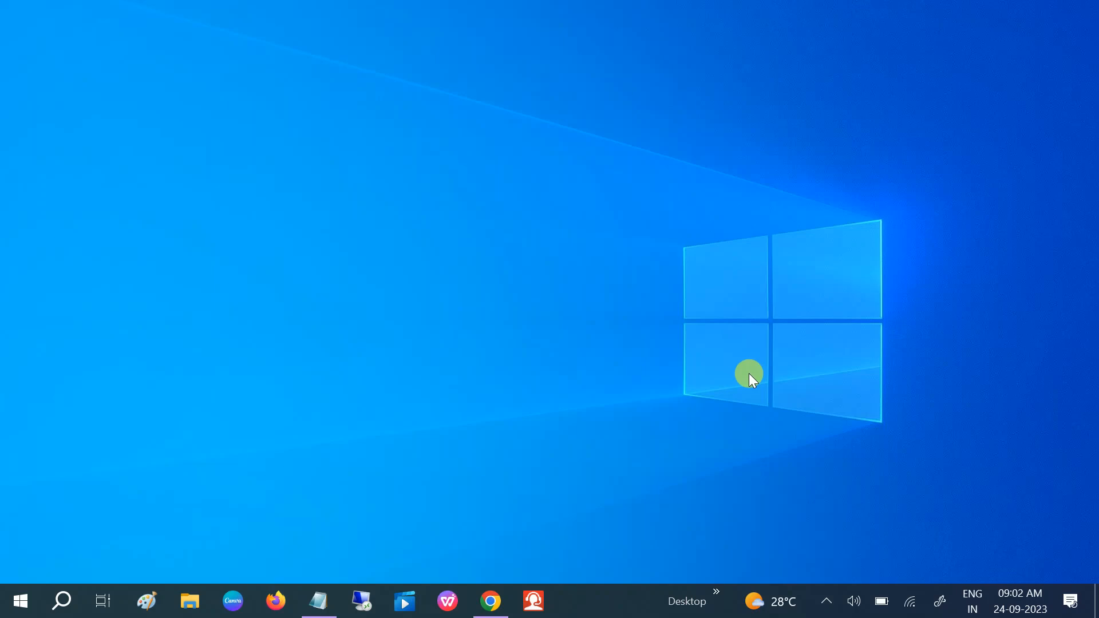
{"action": "mouse_move", "coordinate": [218, 351]}
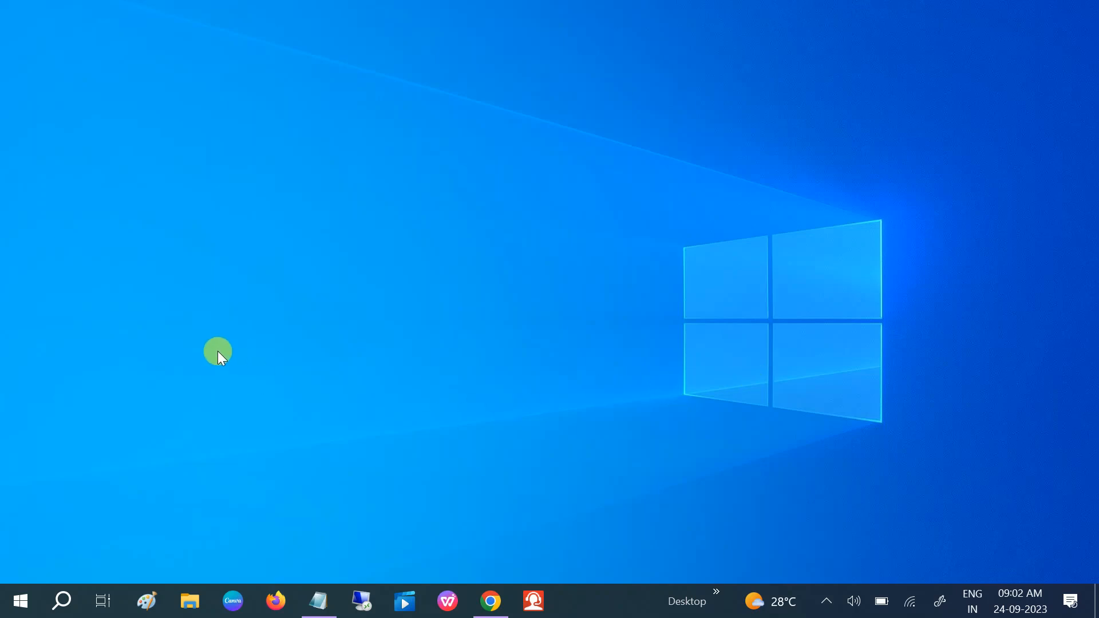
{"action": "mouse_move", "coordinate": [226, 354]}
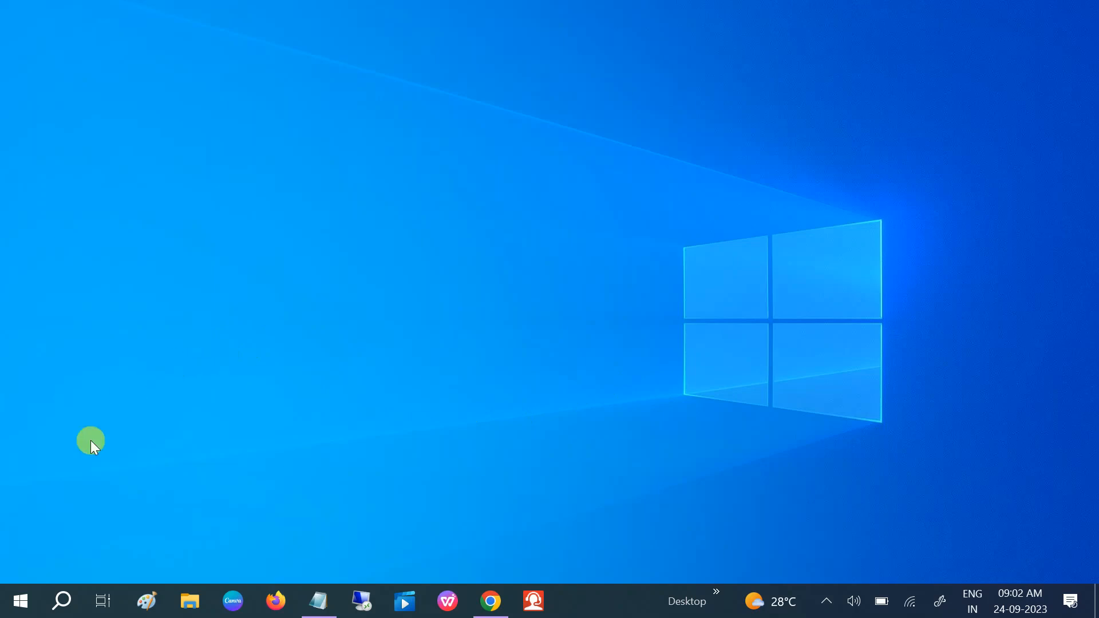
Step: Reach the Gaming section of Windows Settings from the Start menu
{"action": "left_click", "coordinate": [21, 601]}
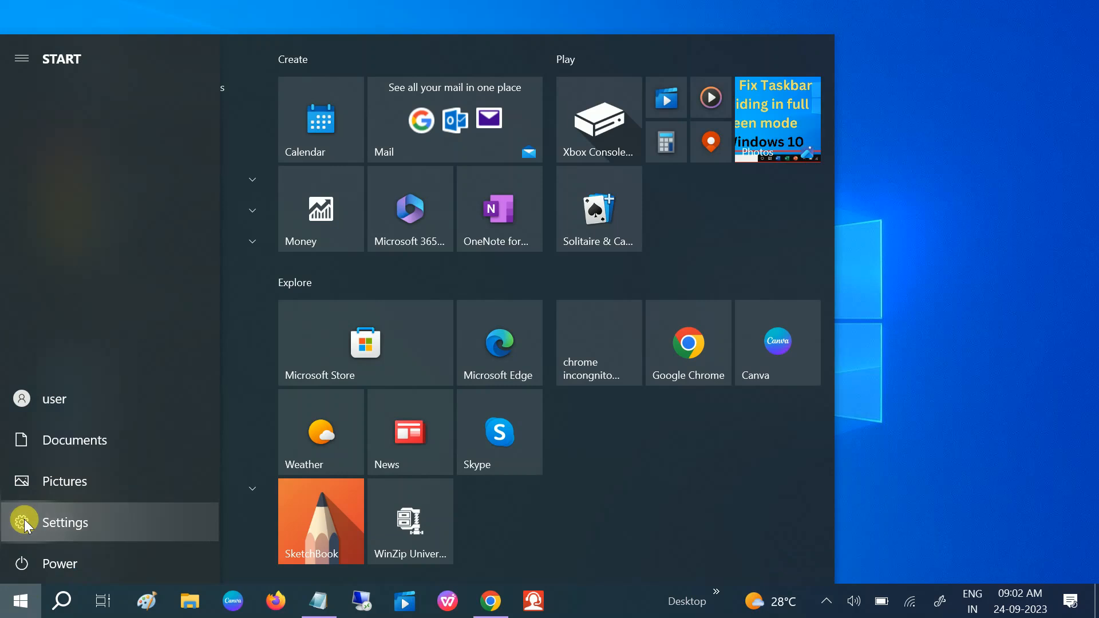
{"action": "left_click", "coordinate": [64, 522]}
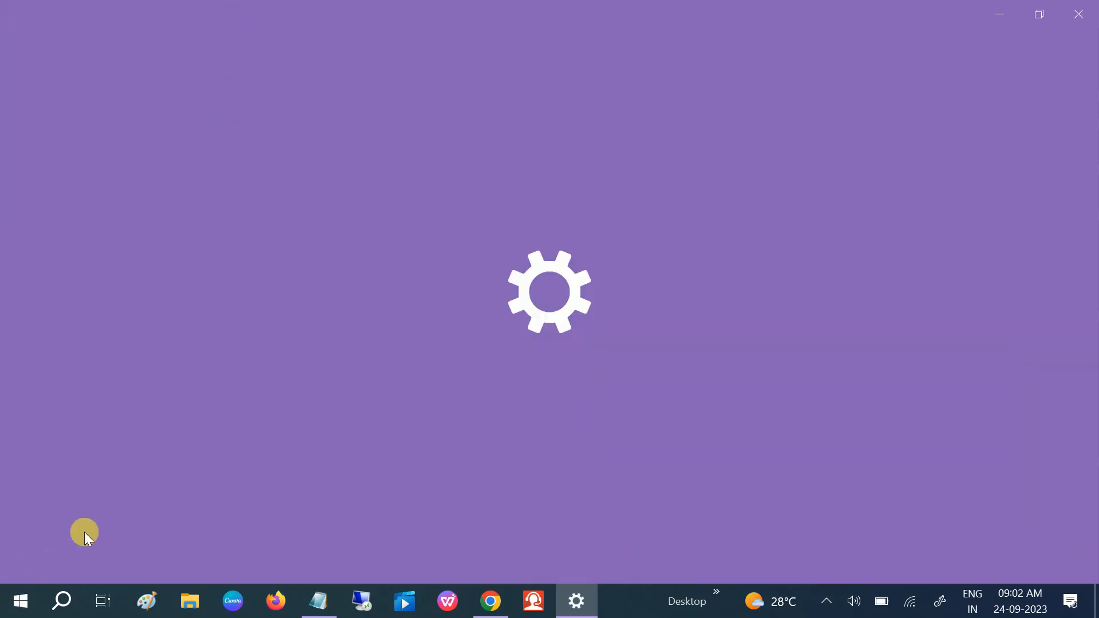
{"action": "left_click", "coordinate": [574, 600]}
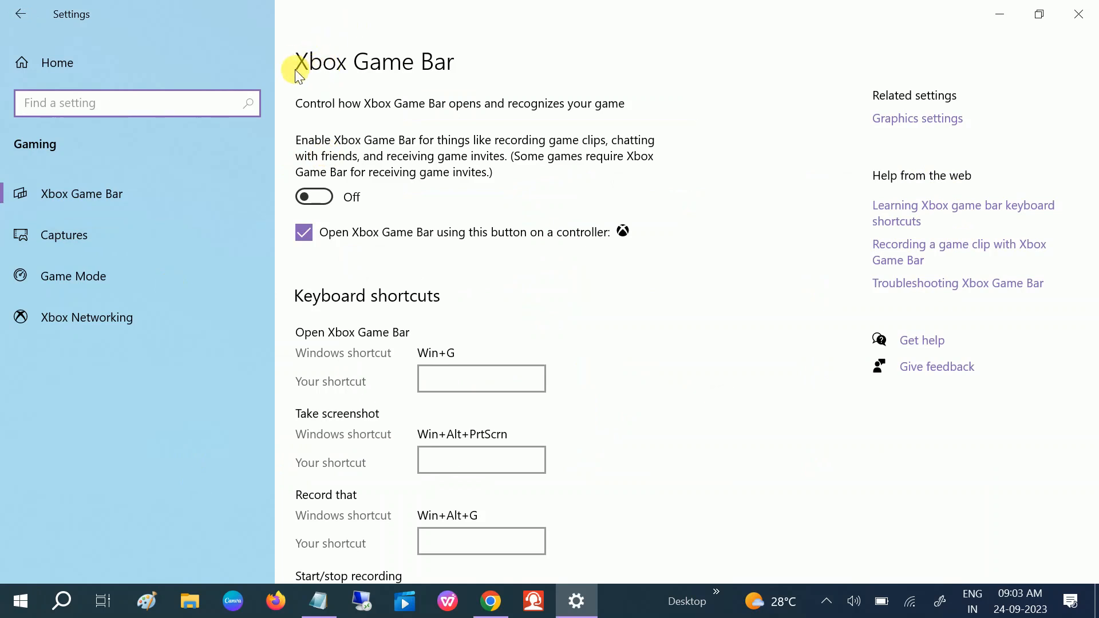
Step: Switch the Enable Xbox Game Bar toggle on and bring the Keyboard shortcuts list into view
{"action": "left_click", "coordinate": [313, 197]}
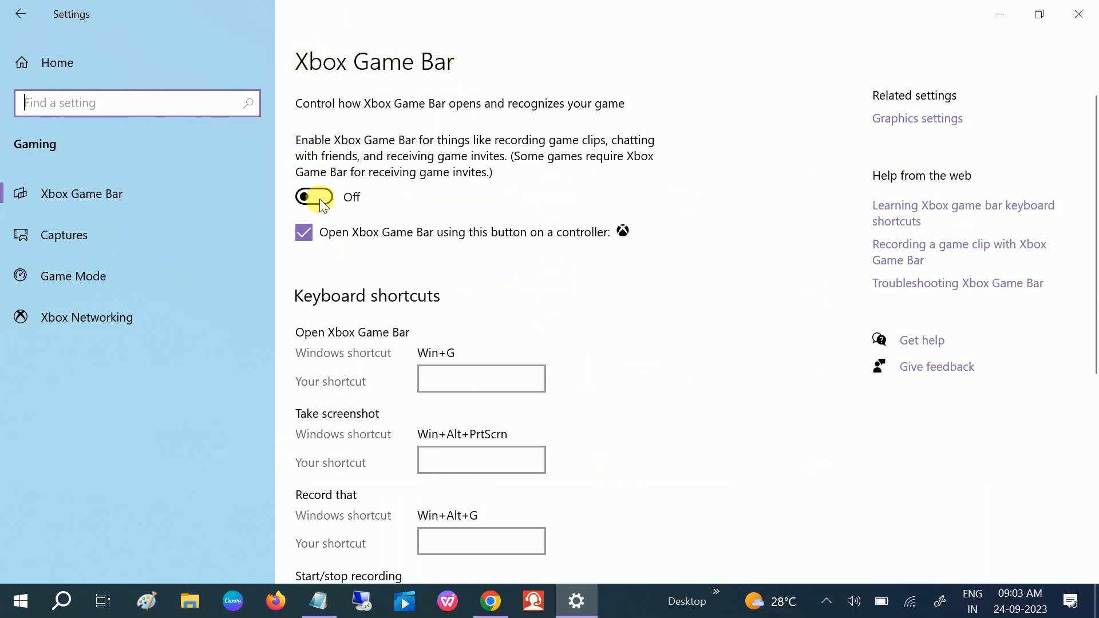
{"action": "left_click", "coordinate": [314, 196]}
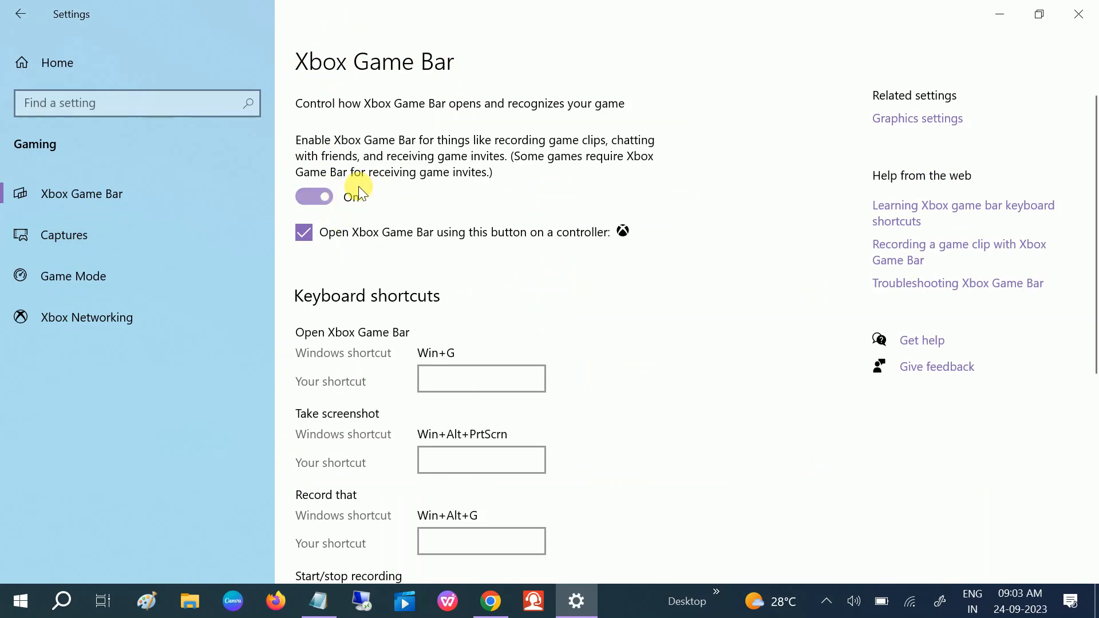
{"action": "scroll", "scroll_direction": "down", "scroll_amount": 3}
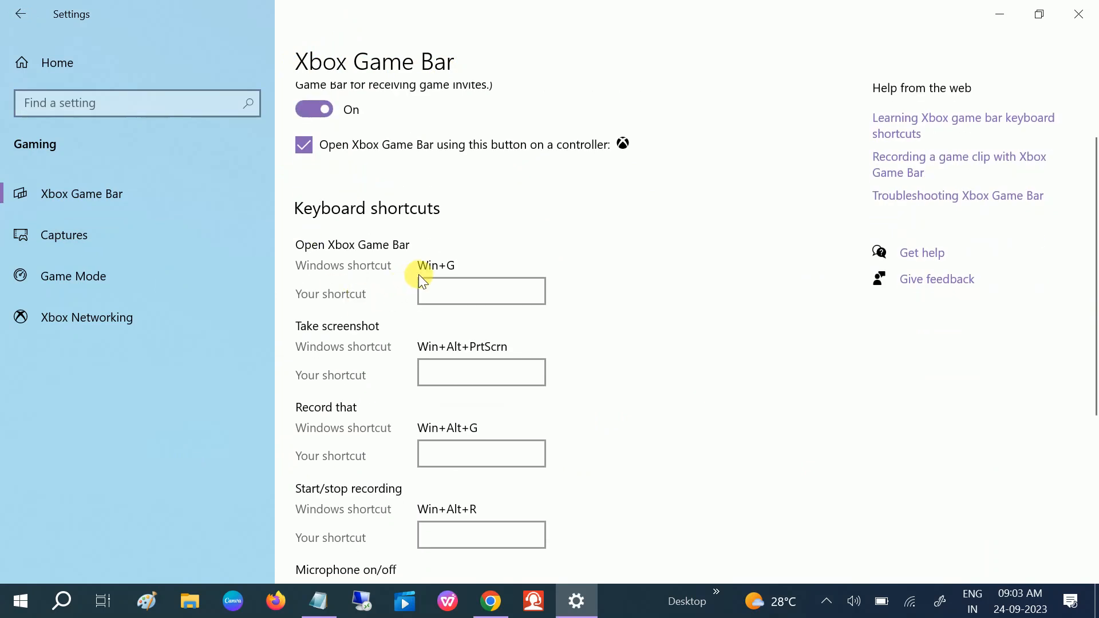
{"action": "left_click", "coordinate": [481, 290]}
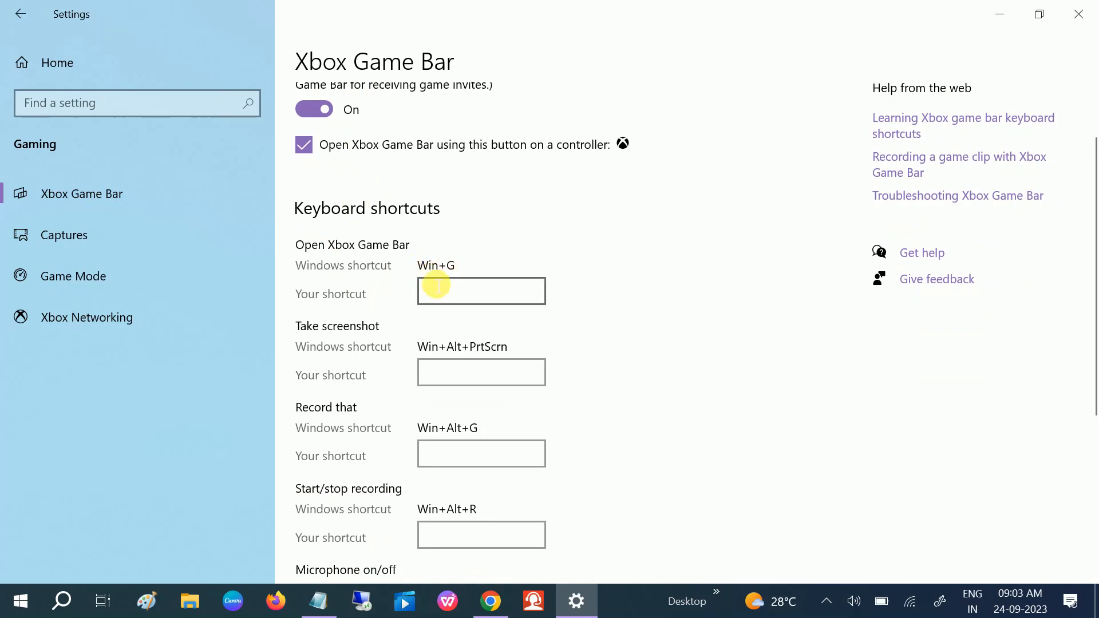
{"action": "mouse_move", "coordinate": [455, 278]}
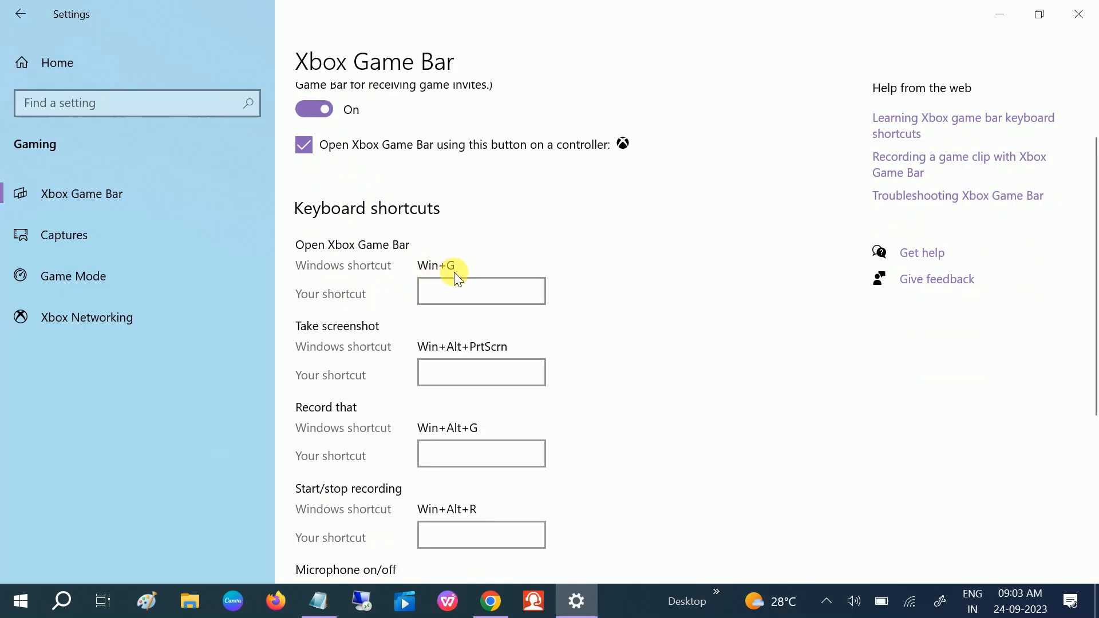
{"action": "key", "text": "Win+G"}
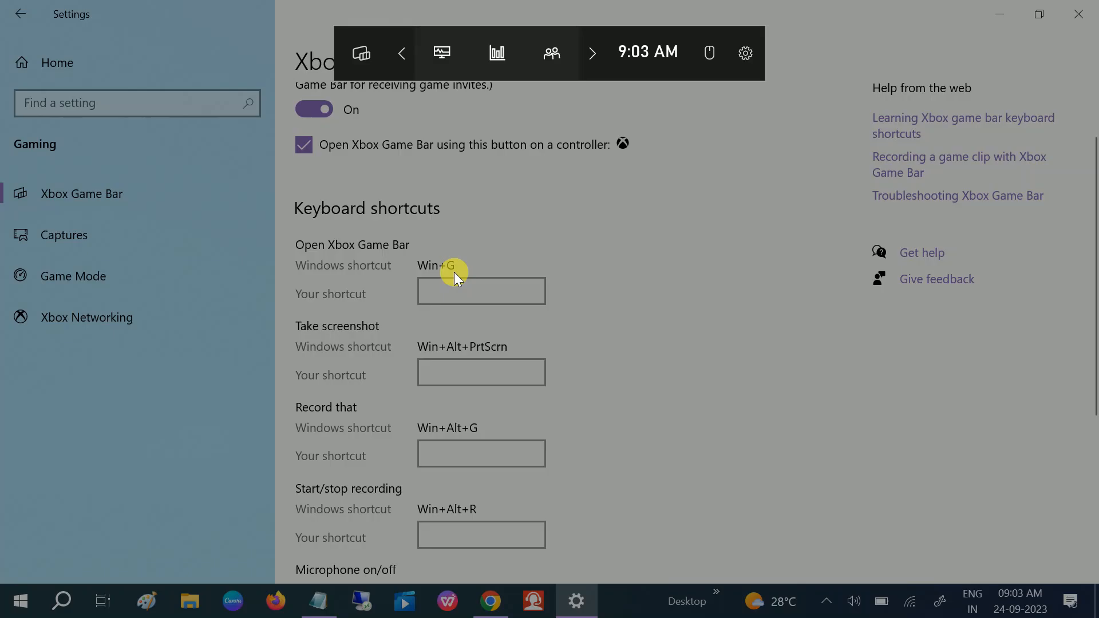
{"action": "mouse_move", "coordinate": [442, 52]}
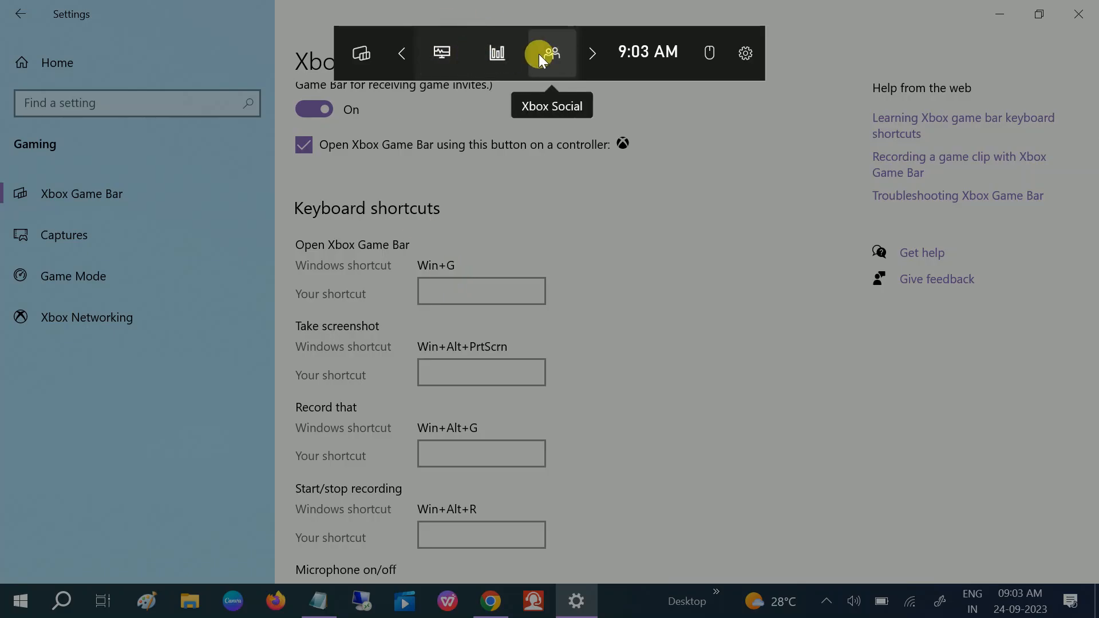
{"action": "mouse_move", "coordinate": [745, 53]}
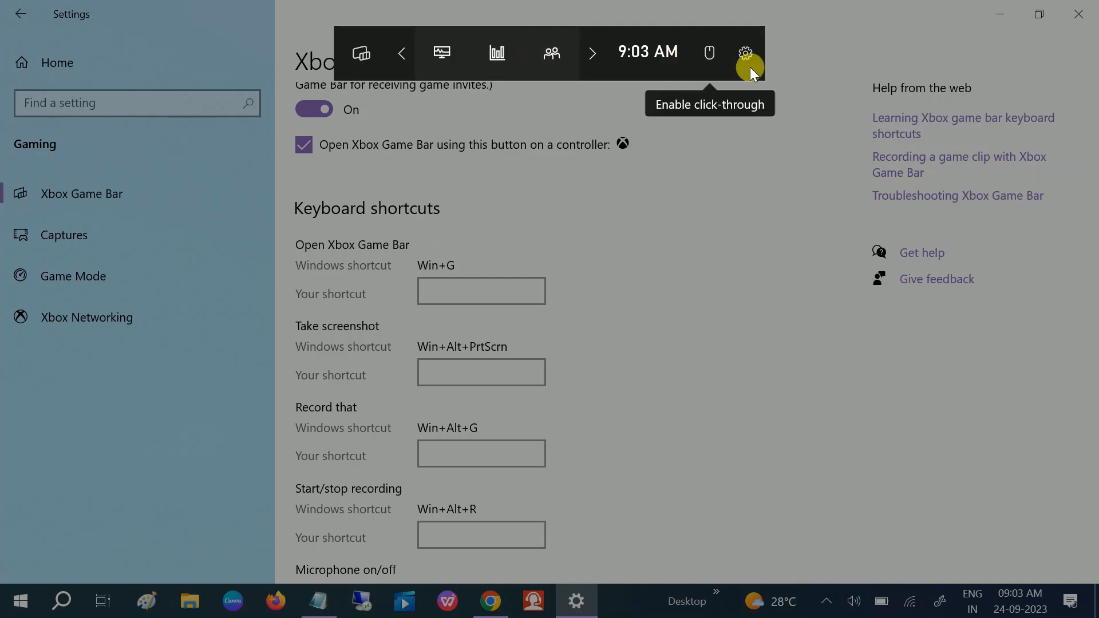
{"action": "mouse_move", "coordinate": [677, 59]}
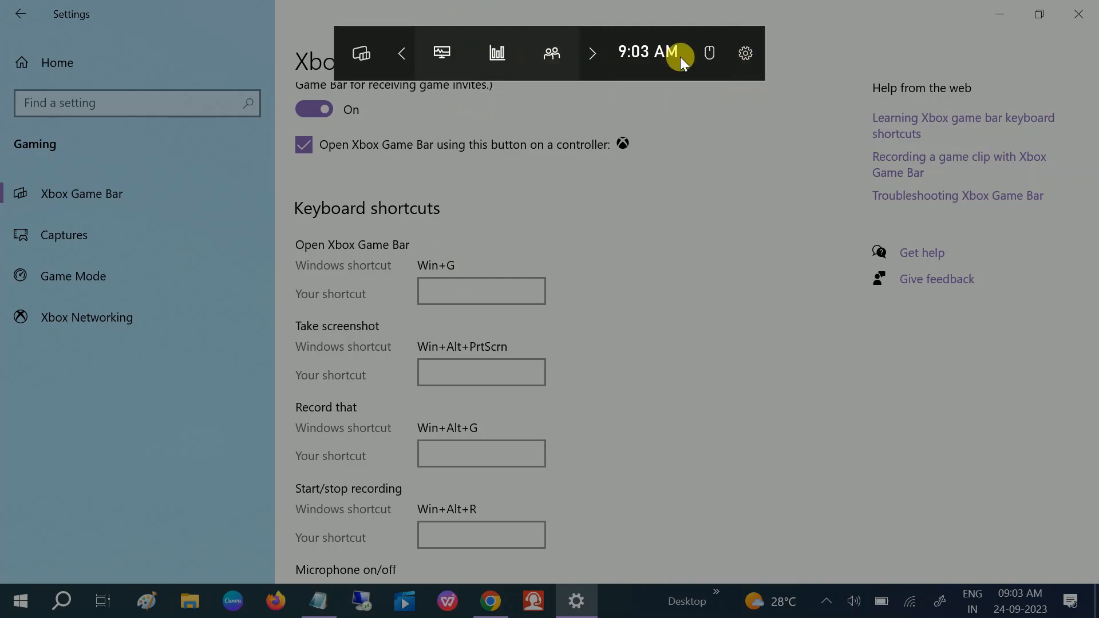
{"action": "mouse_move", "coordinate": [745, 53]}
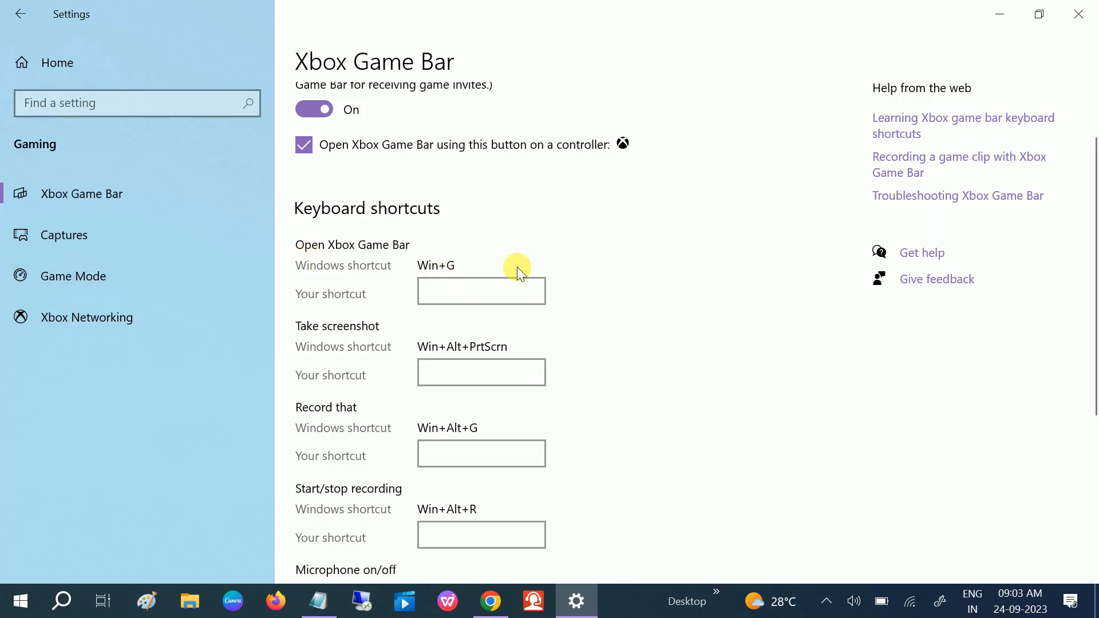
Step: Enter 'Shift + S' as the custom Open Game Bar shortcut and close the Game Bar settings panel
{"action": "left_click", "coordinate": [480, 291]}
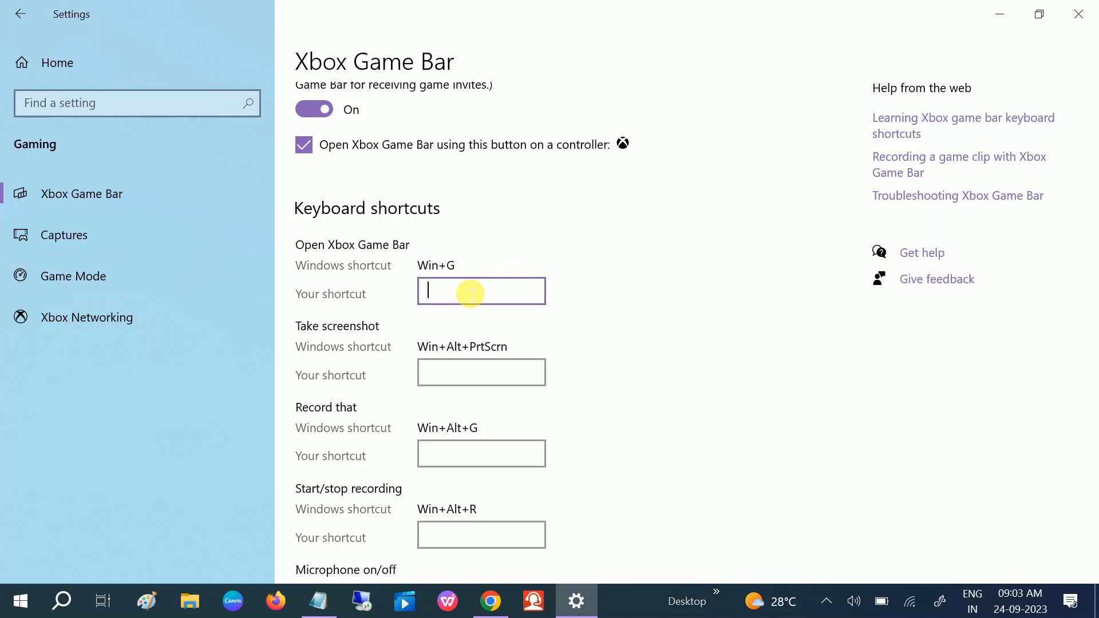
{"action": "type", "text": "Shift + S"}
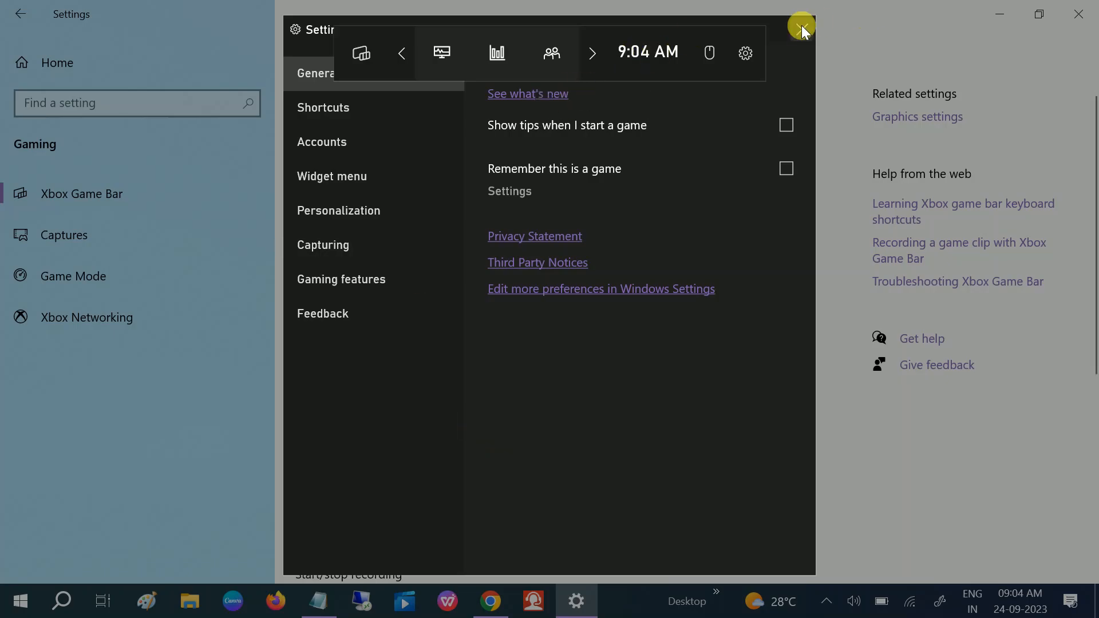
{"action": "left_click", "coordinate": [801, 32]}
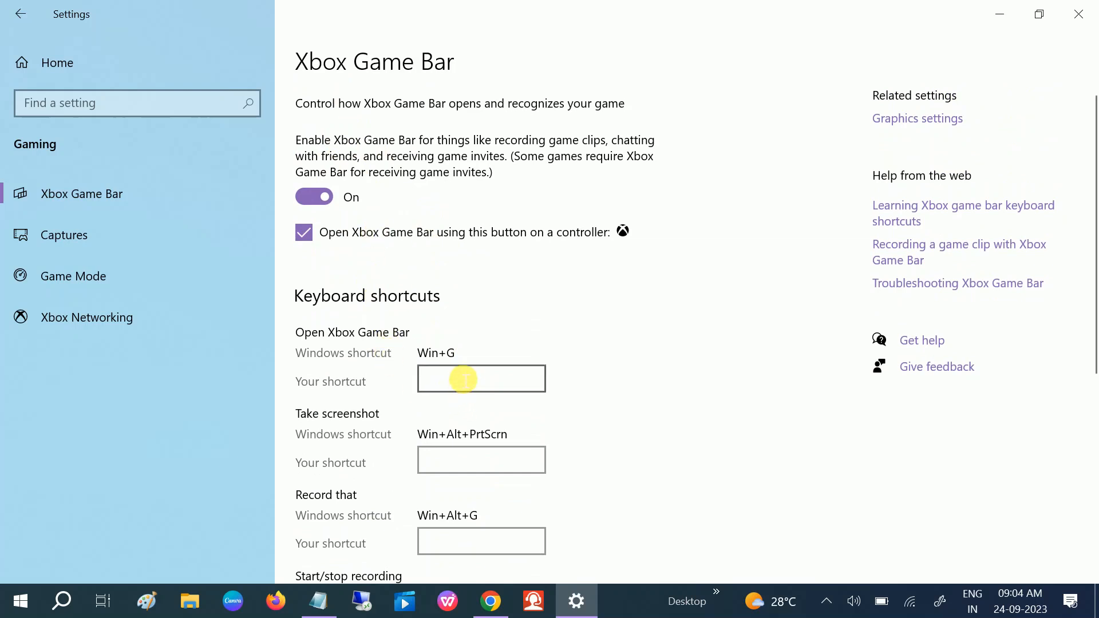
{"action": "mouse_move", "coordinate": [406, 290]}
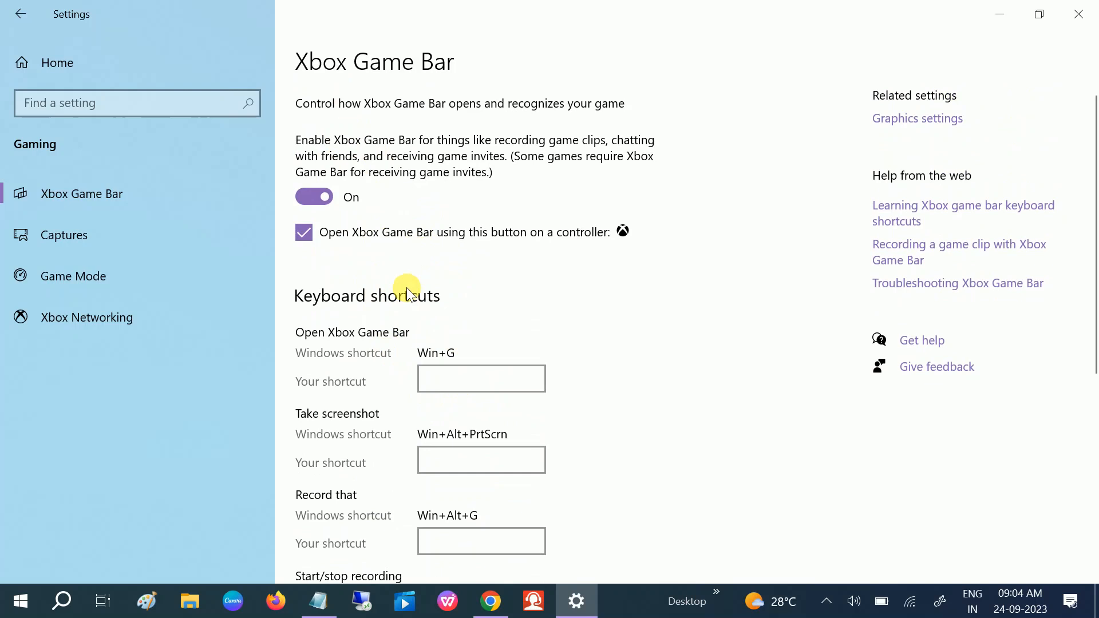
{"action": "mouse_move", "coordinate": [895, 55]}
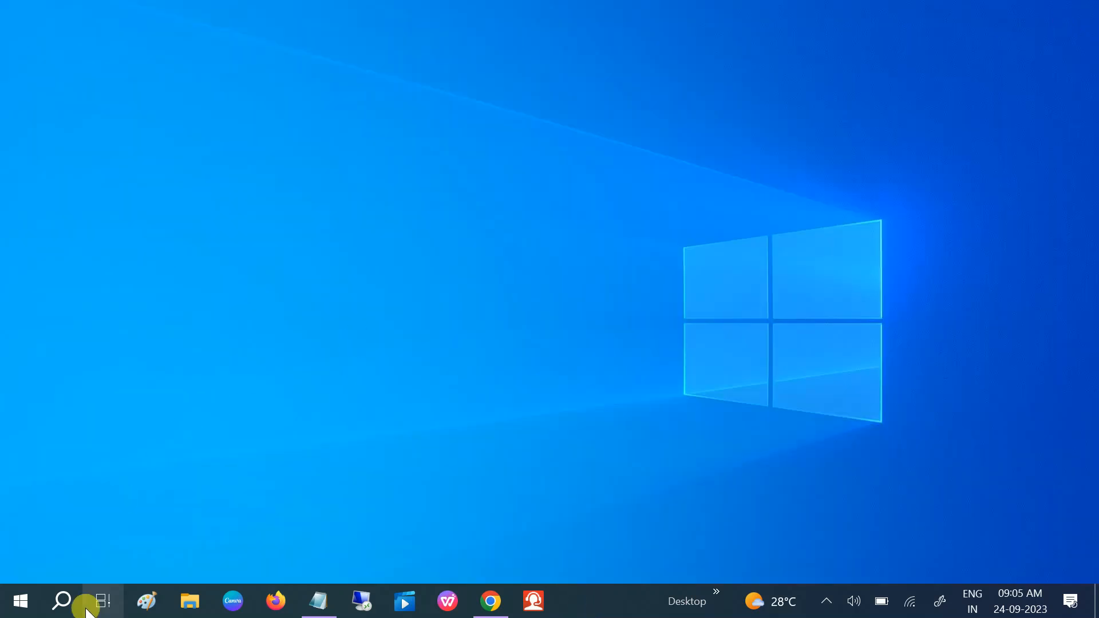
Step: Search for xbox and open the Xbox Game Bar app settings page
{"action": "left_click", "coordinate": [62, 601]}
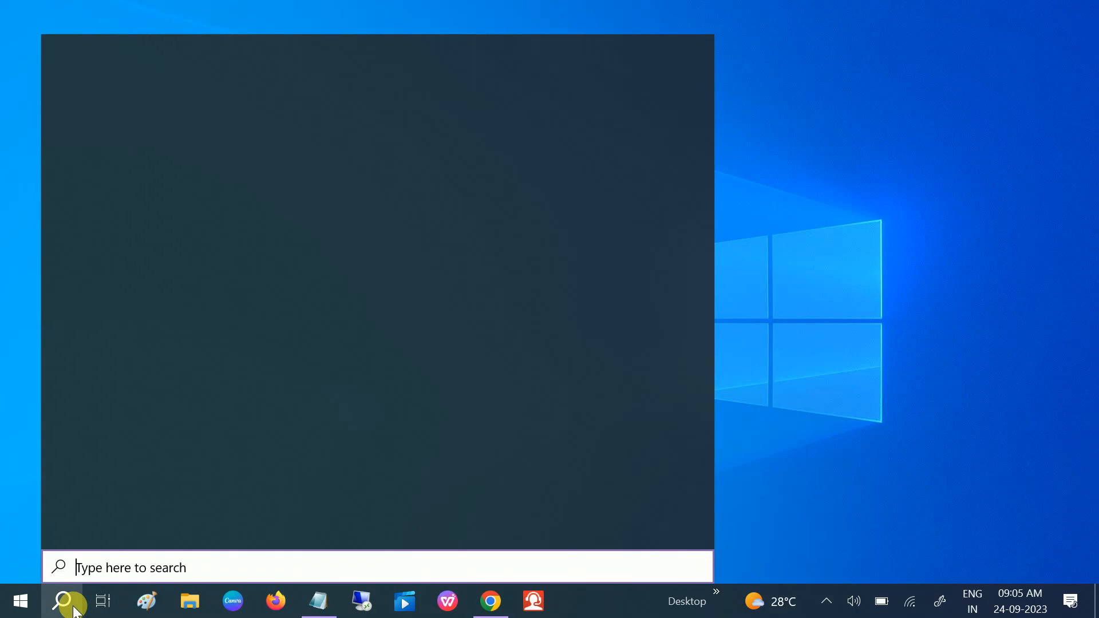
{"action": "left_click", "coordinate": [66, 601]}
{"action": "type", "text": "xbox"}
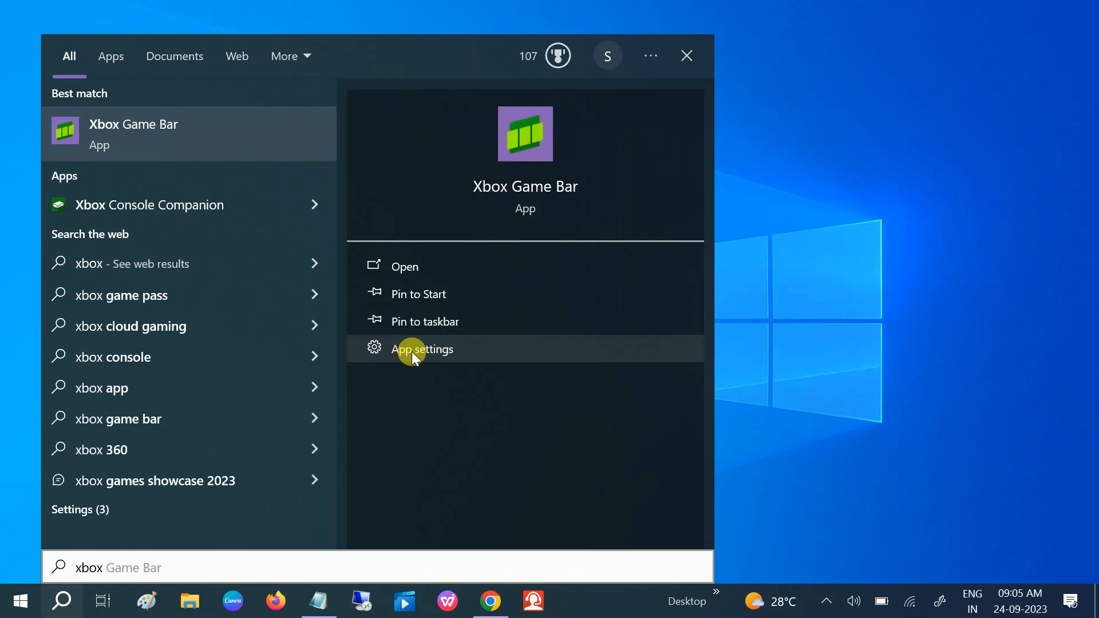
{"action": "left_click", "coordinate": [423, 350]}
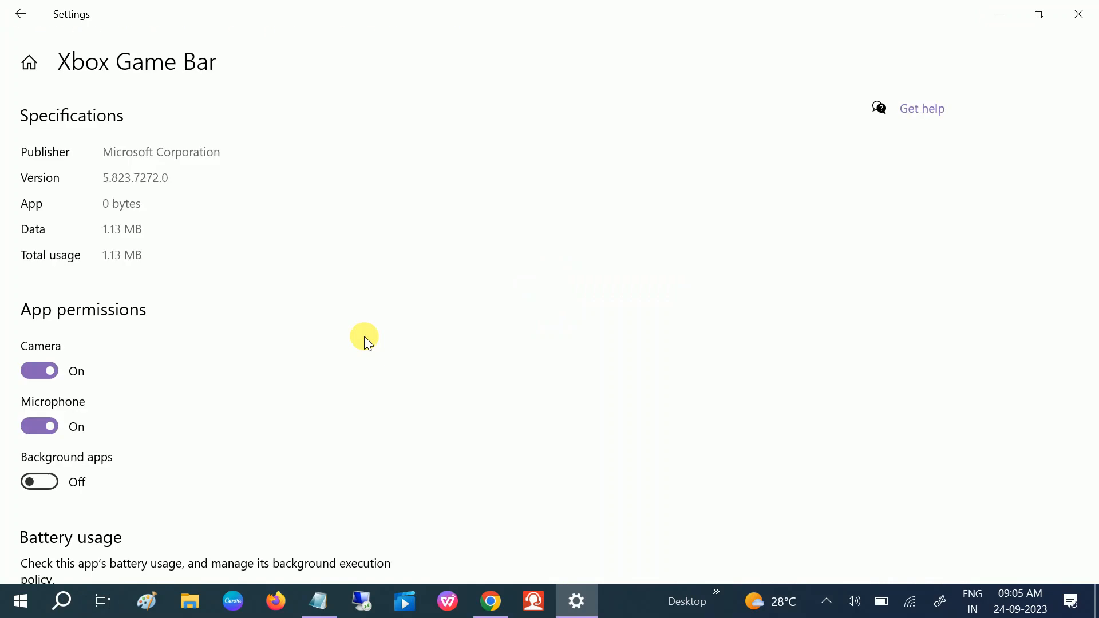
Step: Repair the Xbox Game Bar app from its app settings page
{"action": "scroll", "scroll_direction": "down", "scroll_amount": 3}
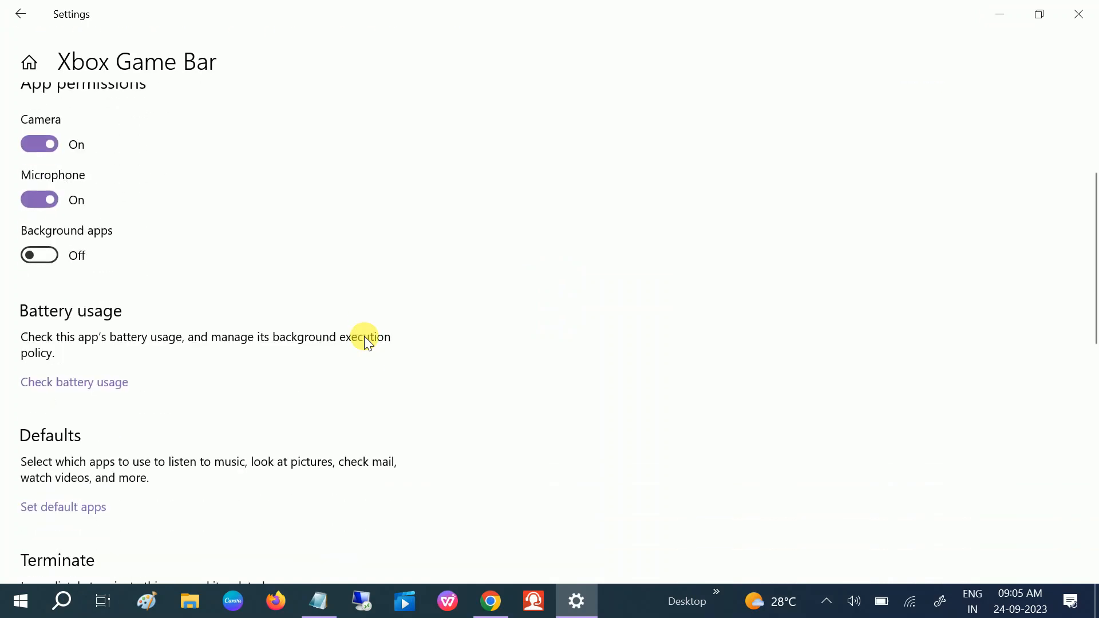
{"action": "scroll", "scroll_direction": "down", "scroll_amount": 3}
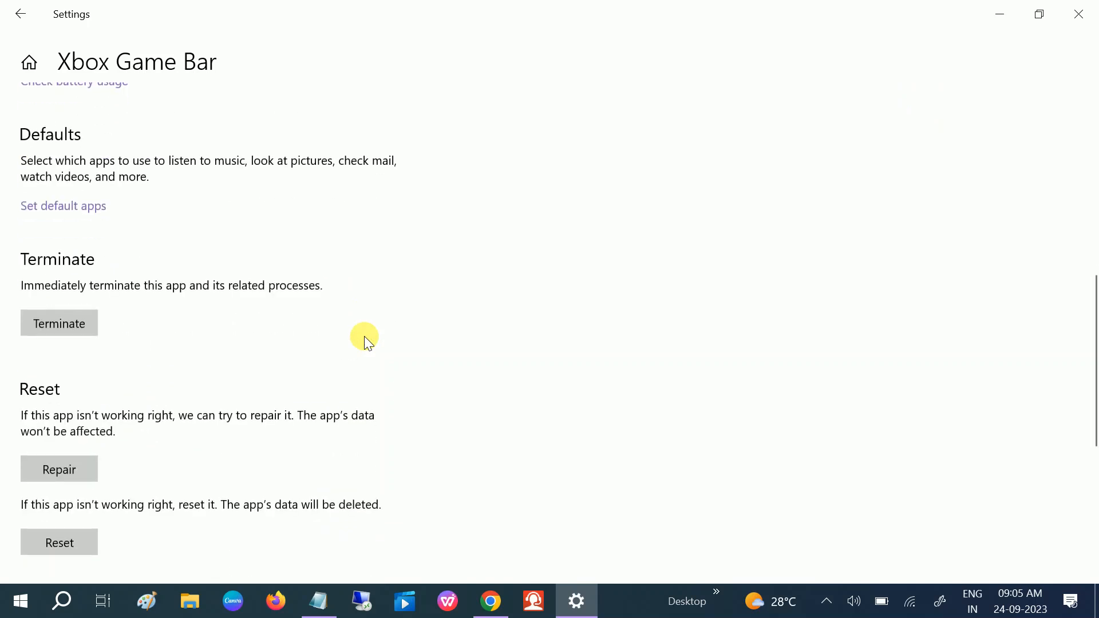
{"action": "scroll", "scroll_direction": "down", "scroll_amount": 3}
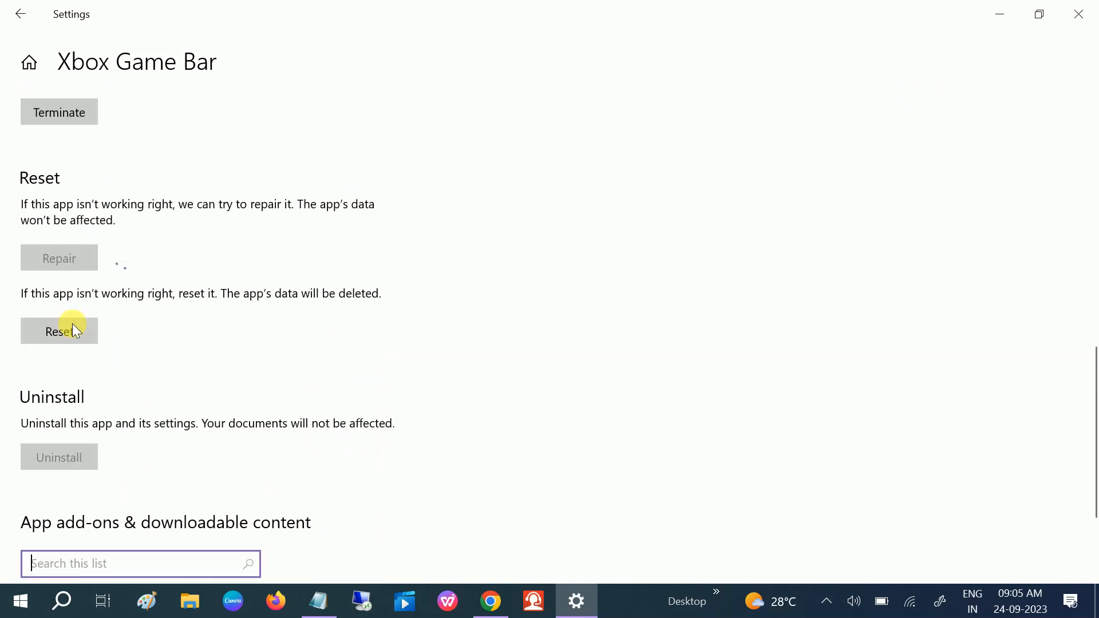
{"action": "left_click", "coordinate": [58, 330]}
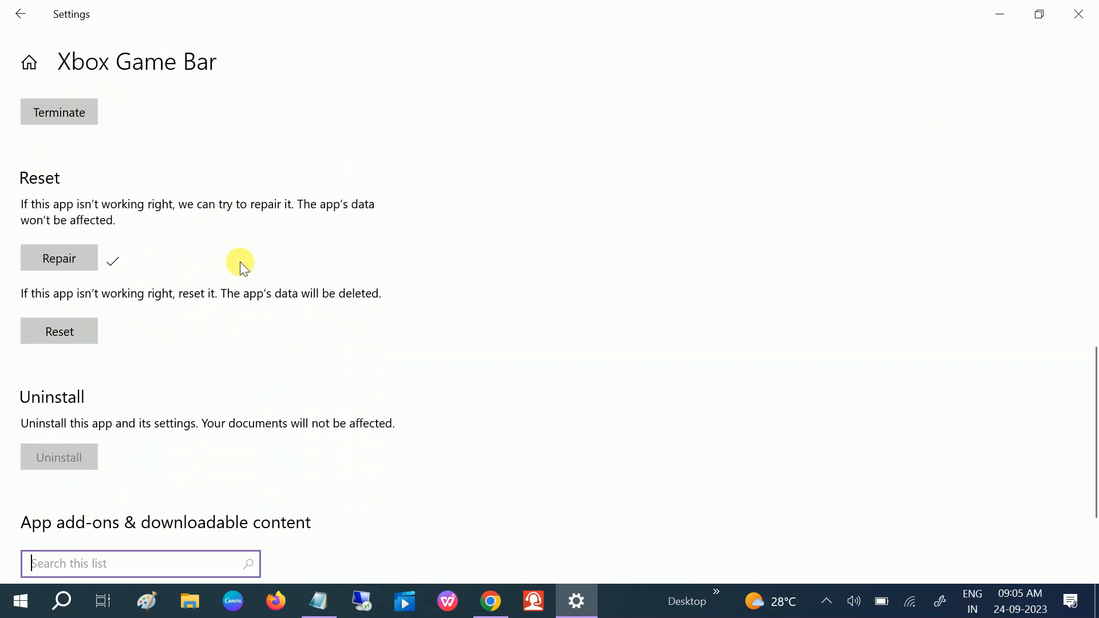
Step: Reset the Xbox Game Bar app, confirming deletion of its data
{"action": "scroll", "scroll_direction": "down", "scroll_amount": 3}
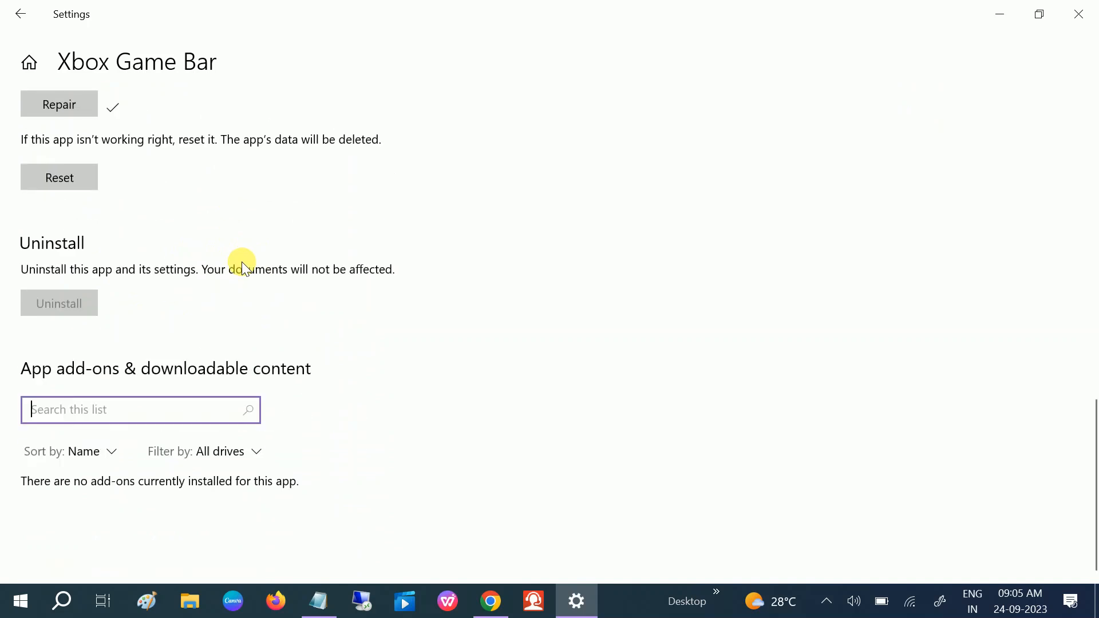
{"action": "left_click", "coordinate": [58, 176]}
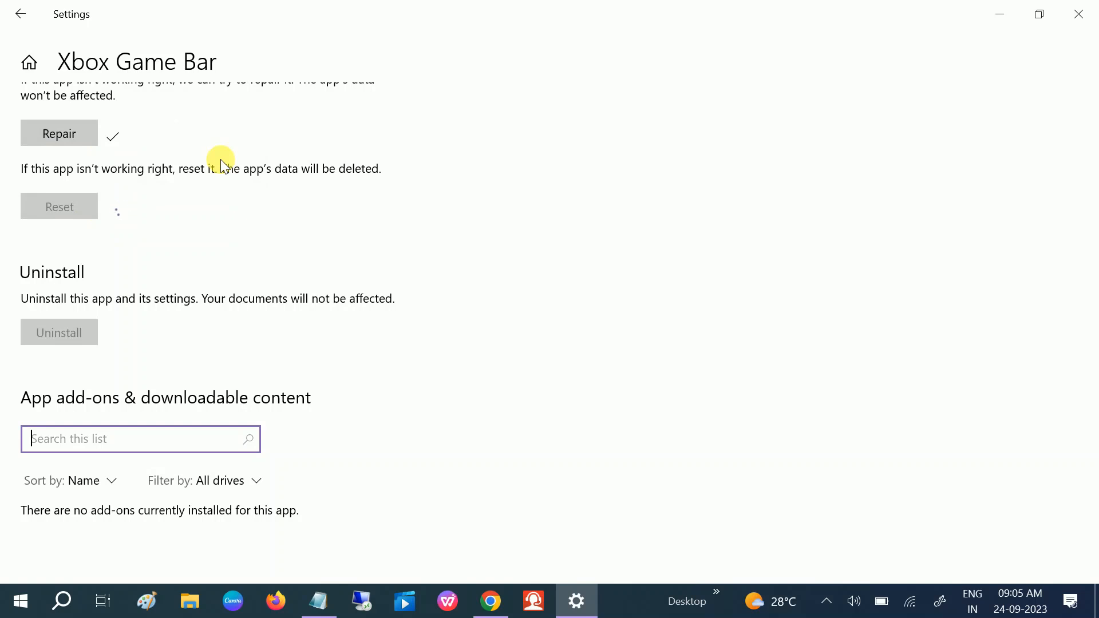
{"action": "left_click", "coordinate": [58, 206]}
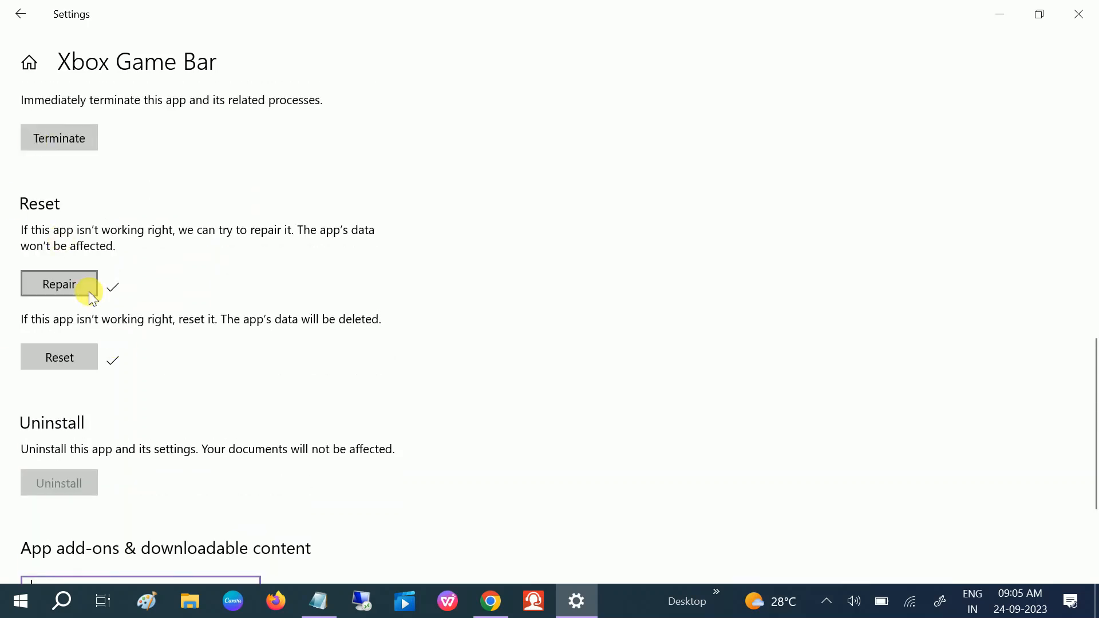
Step: Bring up the Start menu's power options for restarting or shutting down
{"action": "left_click", "coordinate": [13, 601]}
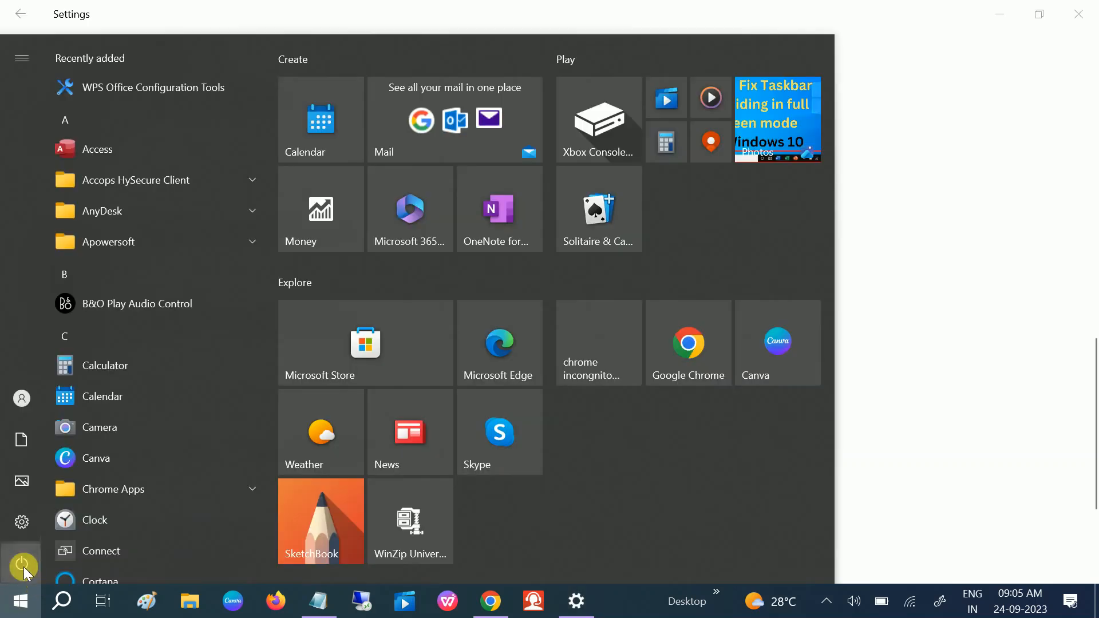
{"action": "left_click", "coordinate": [20, 564]}
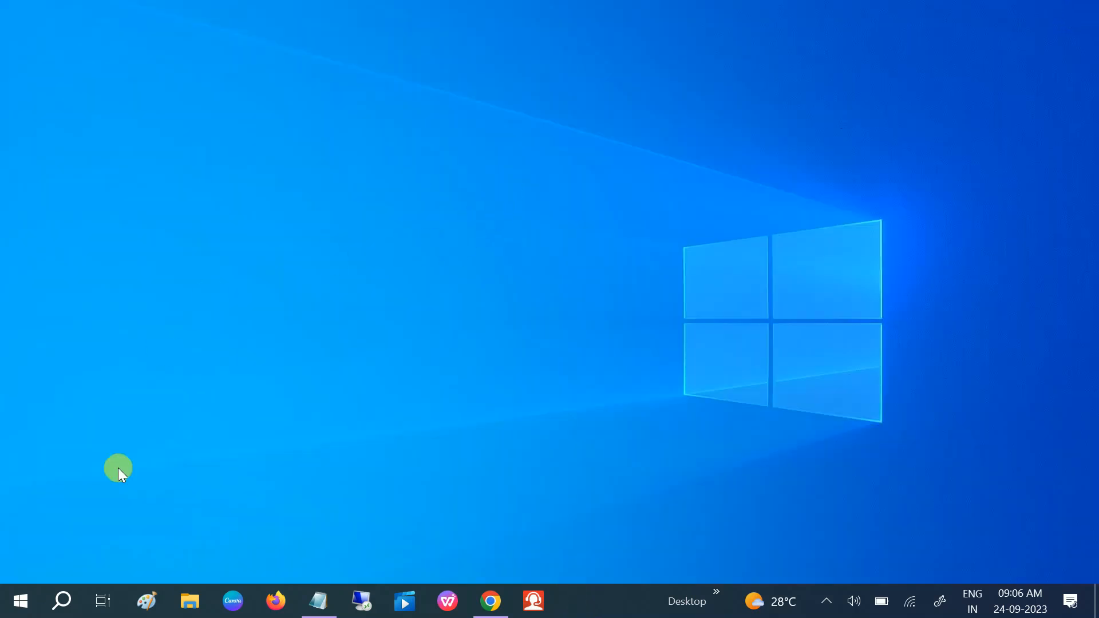
Step: Search the taskbar for Registry Editor
{"action": "left_click", "coordinate": [61, 601]}
{"action": "type", "text": "regist"}
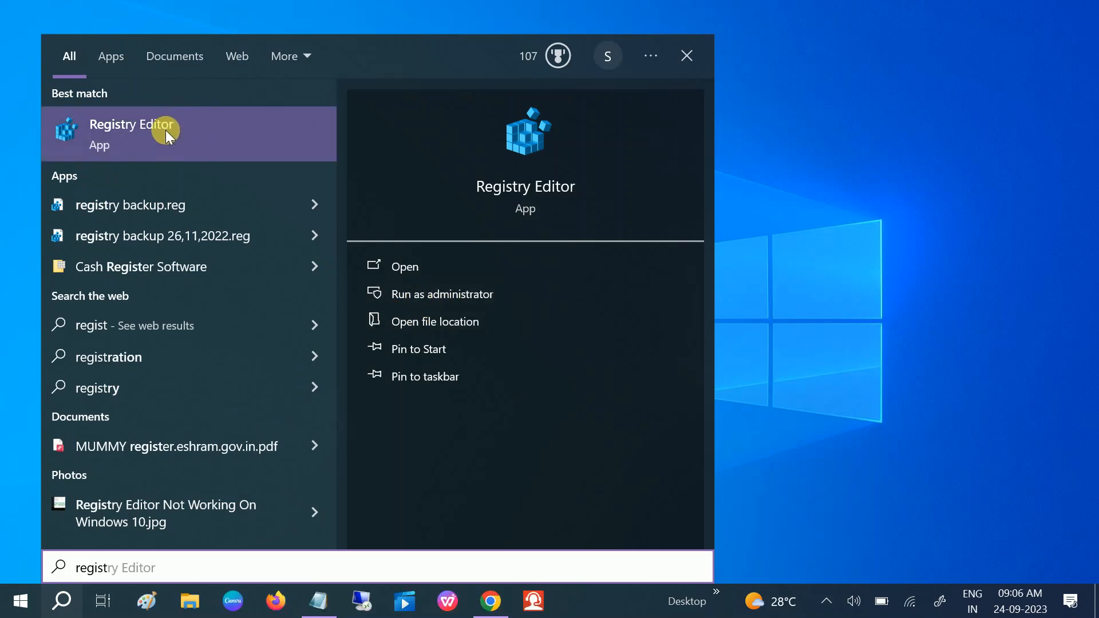
{"action": "mouse_move", "coordinate": [451, 294]}
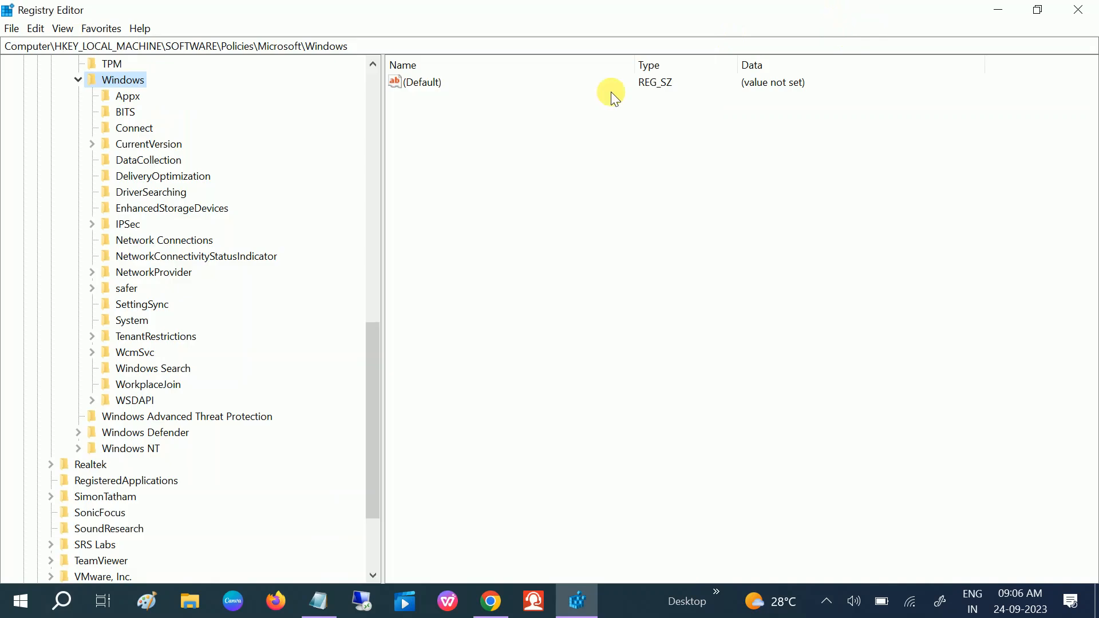
Step: Navigate to HKEY_CURRENT_USER\SOFTWARE\Microsoft\Windows\CurrentVersion\GameDVR and show its values
{"action": "left_click", "coordinate": [10, 64]}
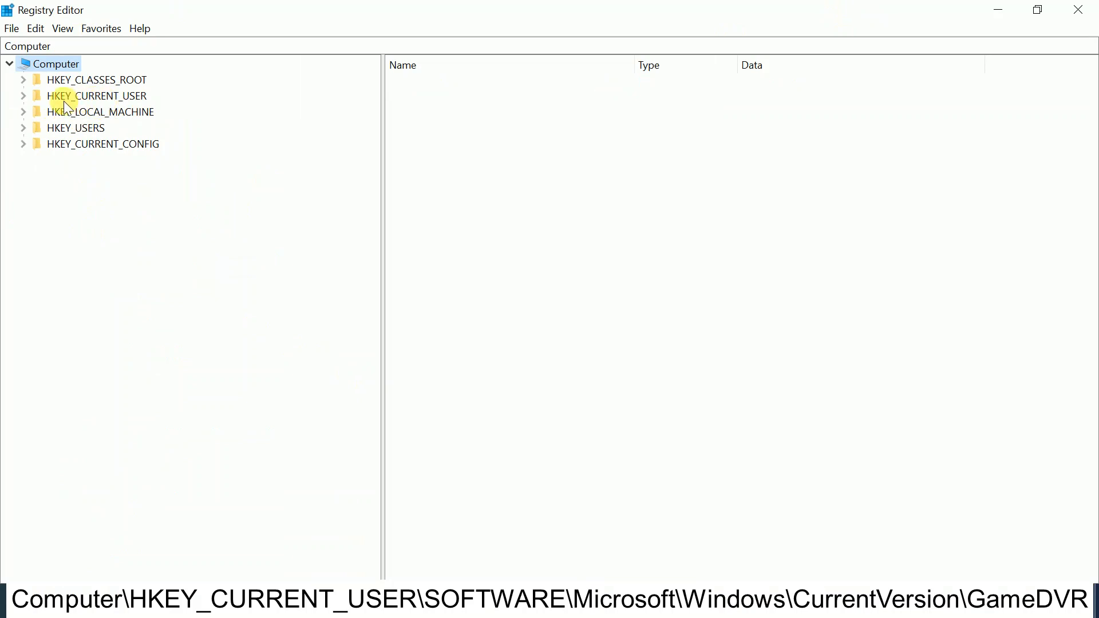
{"action": "left_click", "coordinate": [96, 96]}
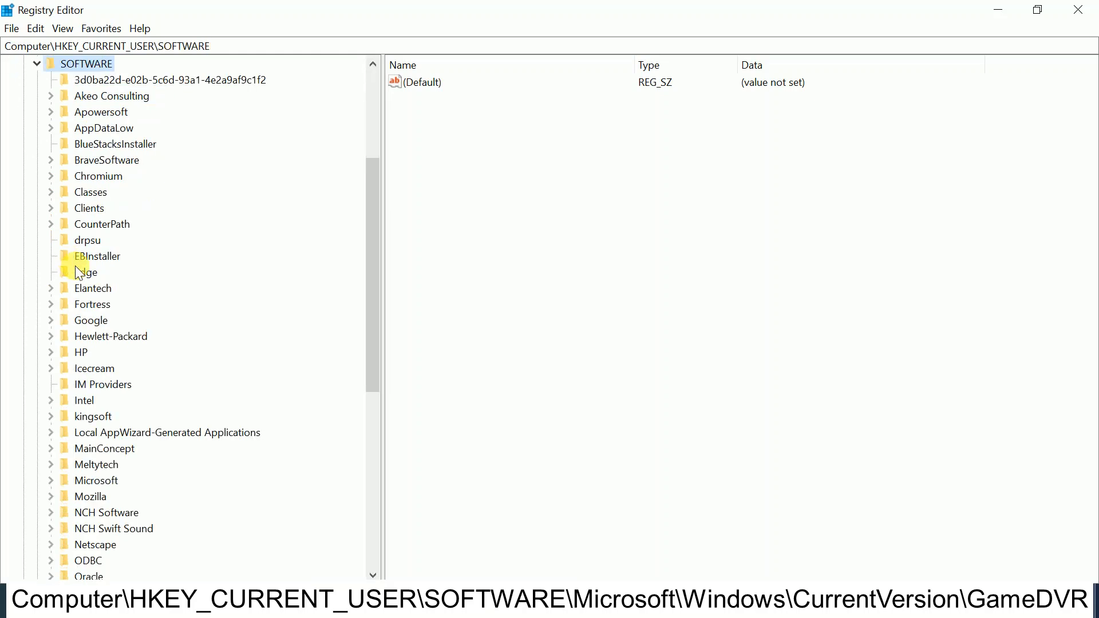
{"action": "scroll", "scroll_direction": "down", "scroll_amount": 3}
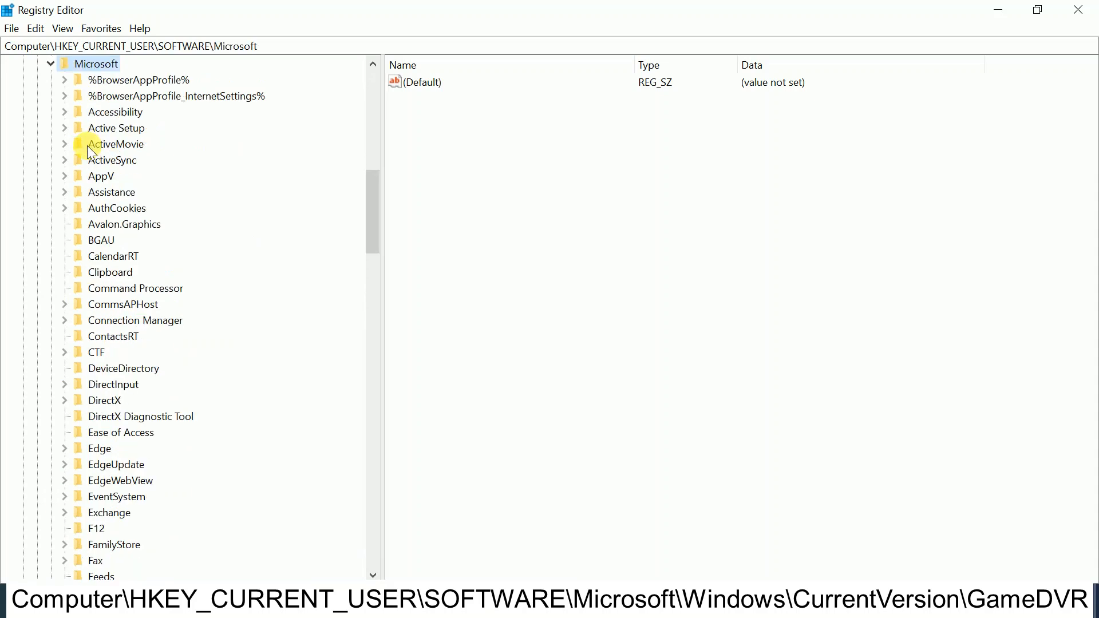
{"action": "scroll", "scroll_direction": "down", "scroll_amount": 3}
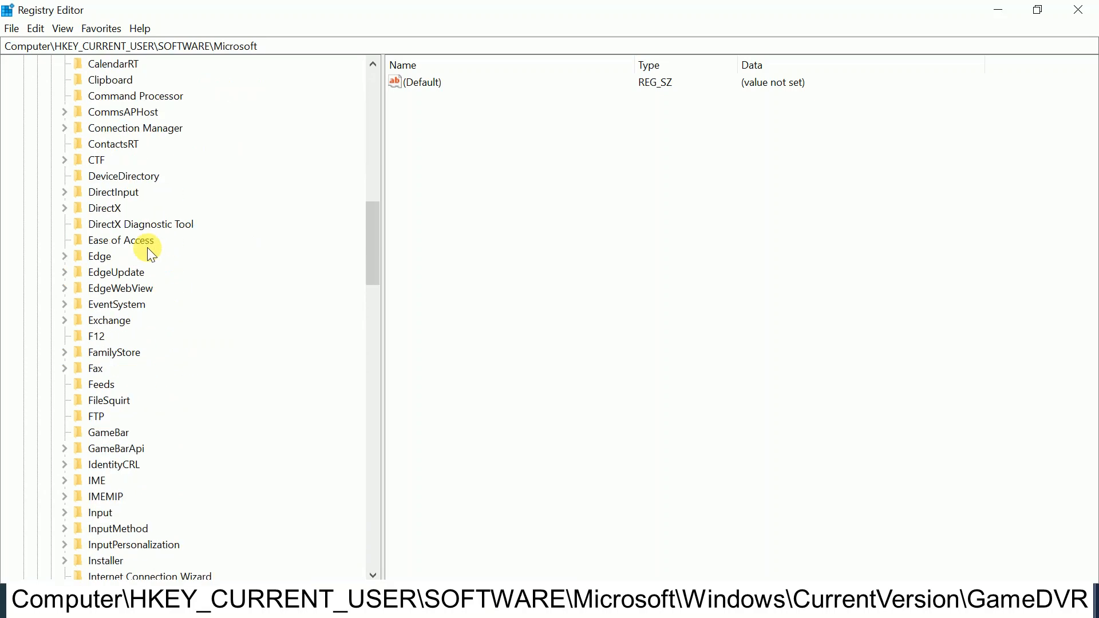
{"action": "scroll", "scroll_direction": "down", "scroll_amount": 3}
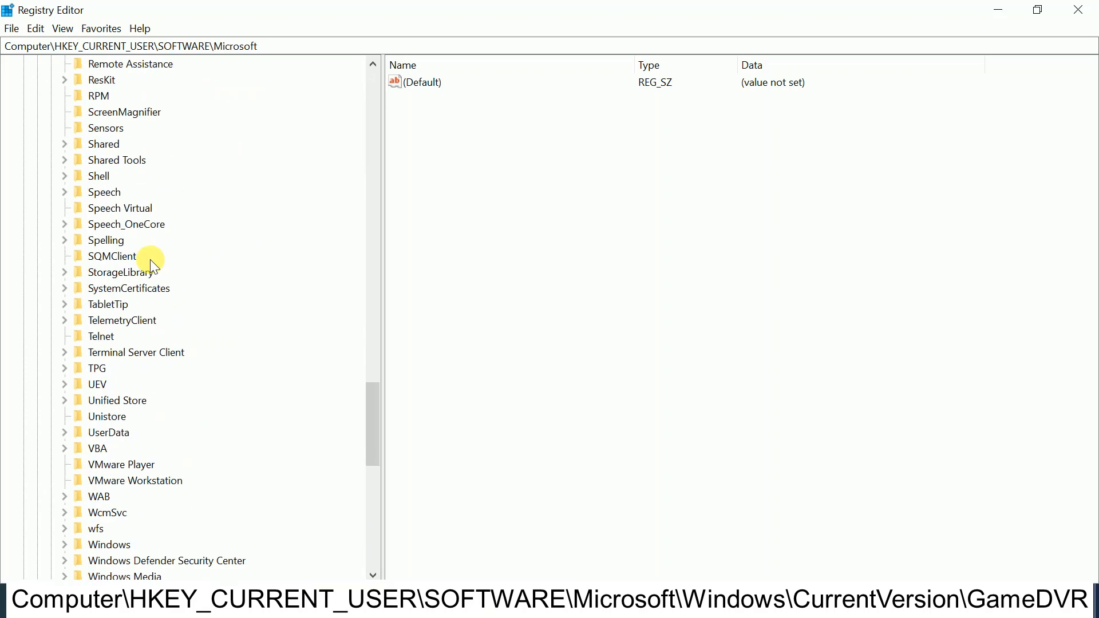
{"action": "scroll", "scroll_direction": "down", "scroll_amount": 3}
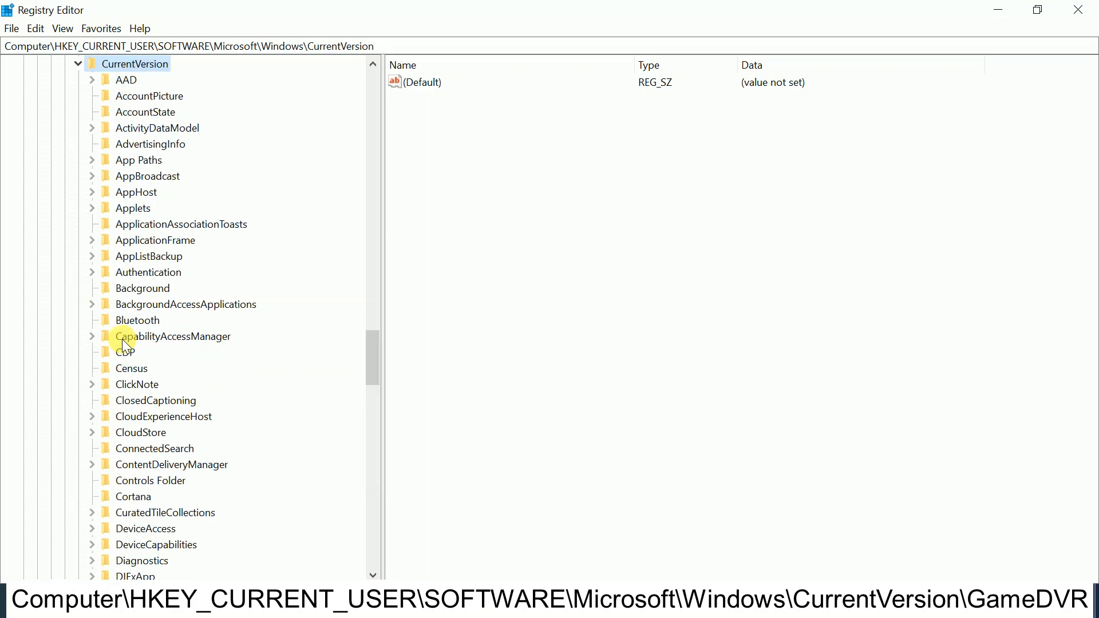
{"action": "mouse_move", "coordinate": [160, 292]}
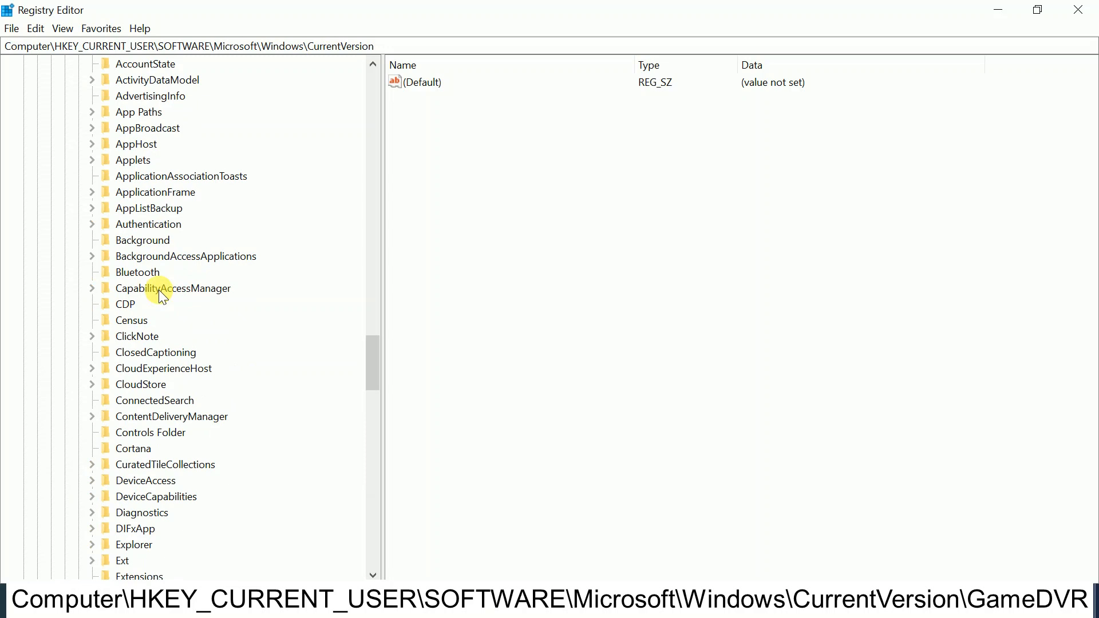
{"action": "scroll", "scroll_direction": "down", "scroll_amount": 3}
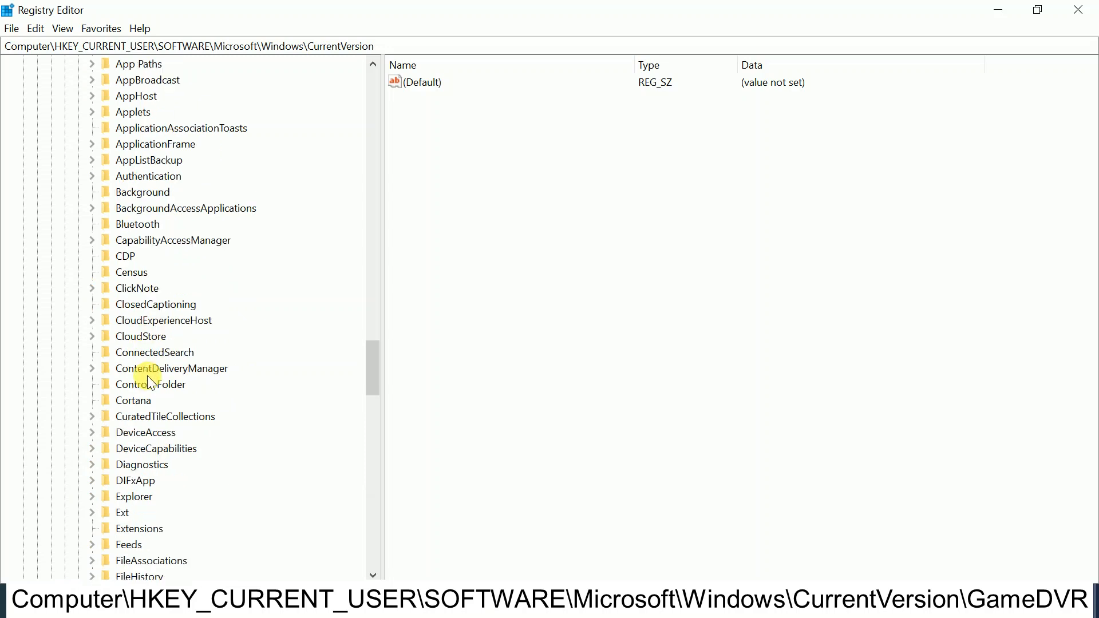
{"action": "scroll", "scroll_direction": "down", "scroll_amount": 3}
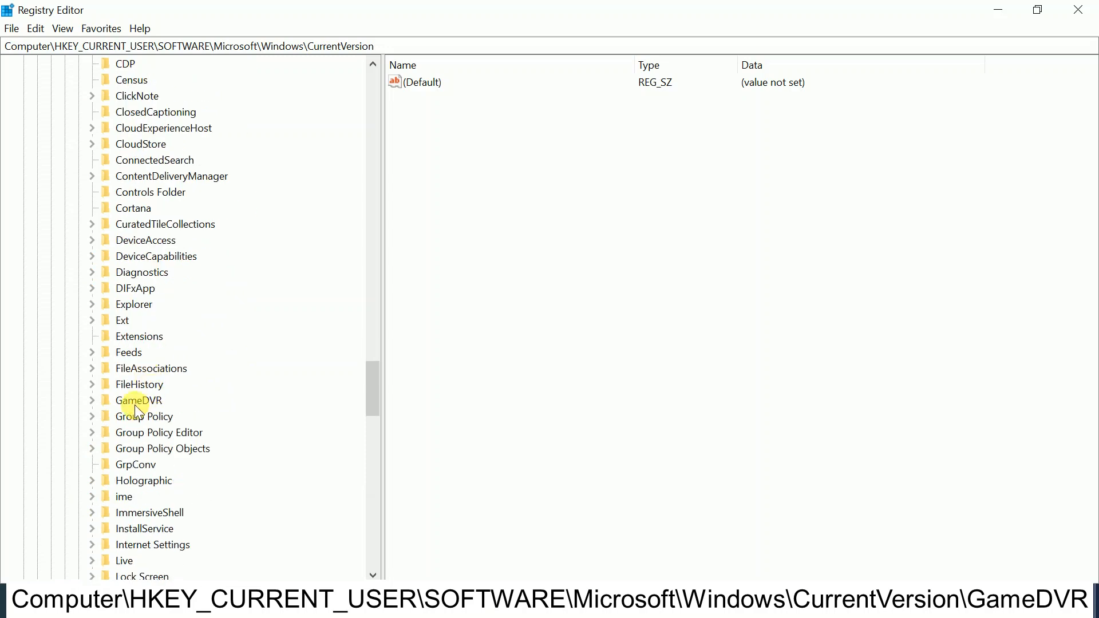
{"action": "left_click", "coordinate": [138, 400]}
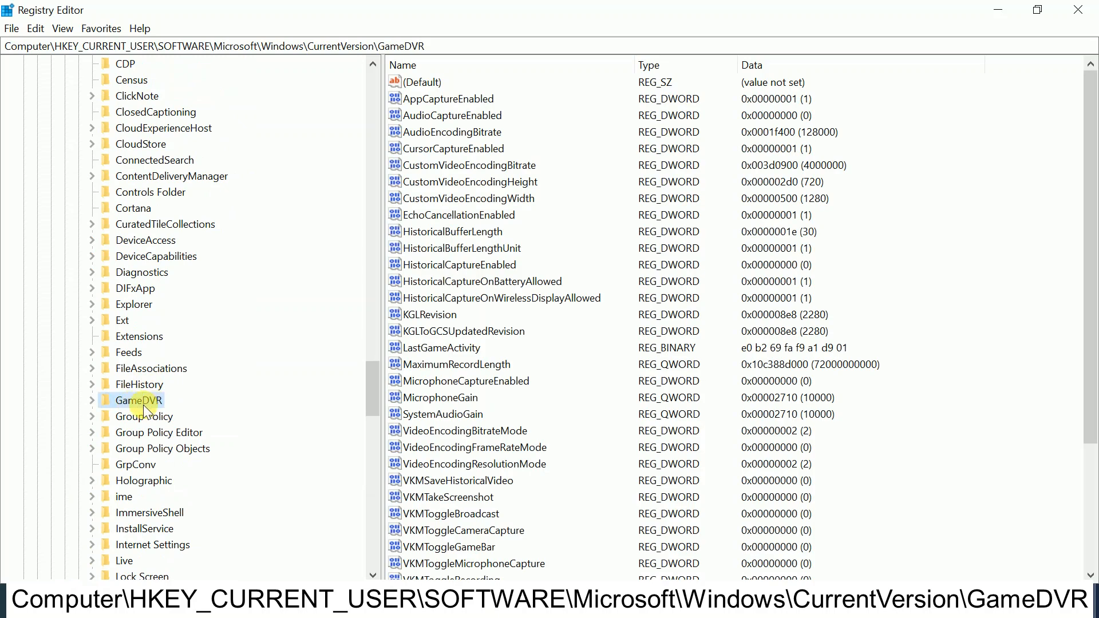
{"action": "left_click", "coordinate": [91, 400]}
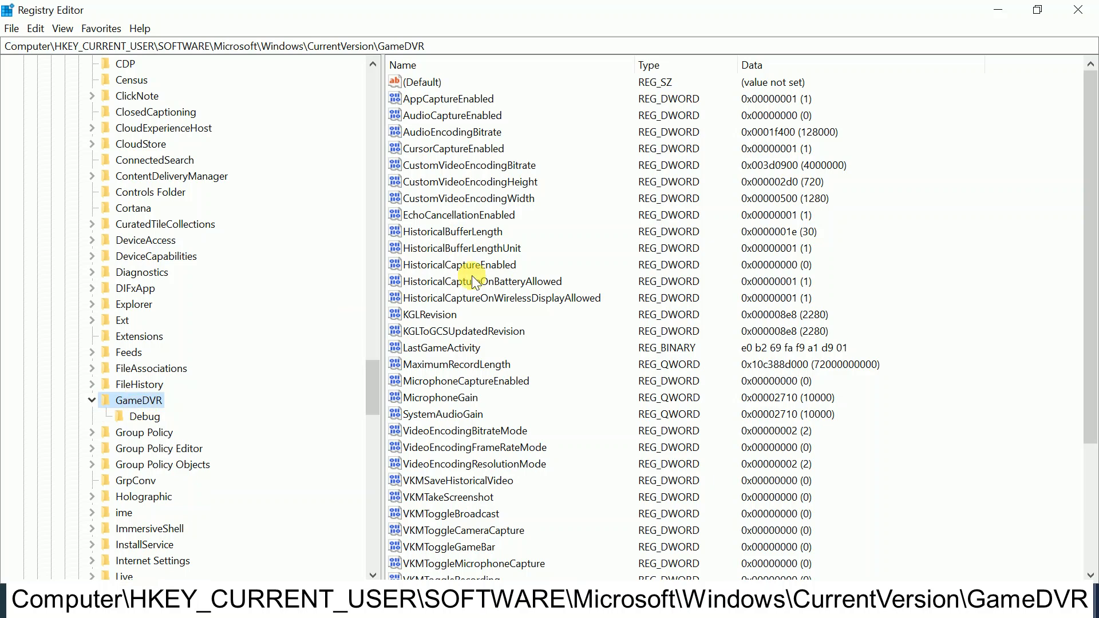
{"action": "scroll", "scroll_direction": "down", "scroll_amount": 3}
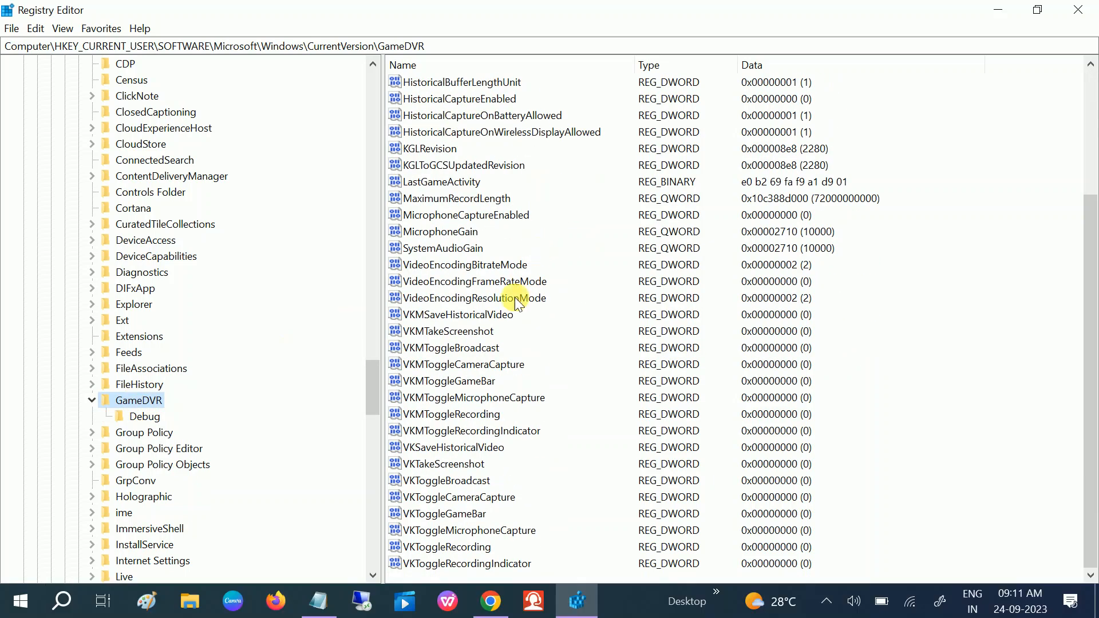
{"action": "mouse_move", "coordinate": [479, 452]}
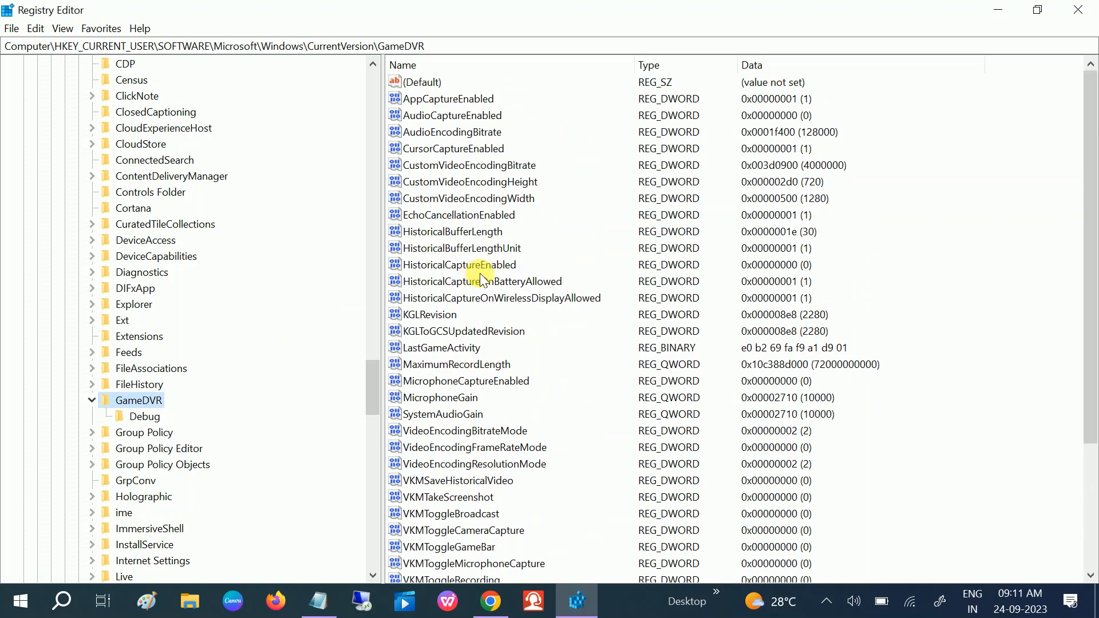
{"action": "left_click", "coordinate": [317, 601]}
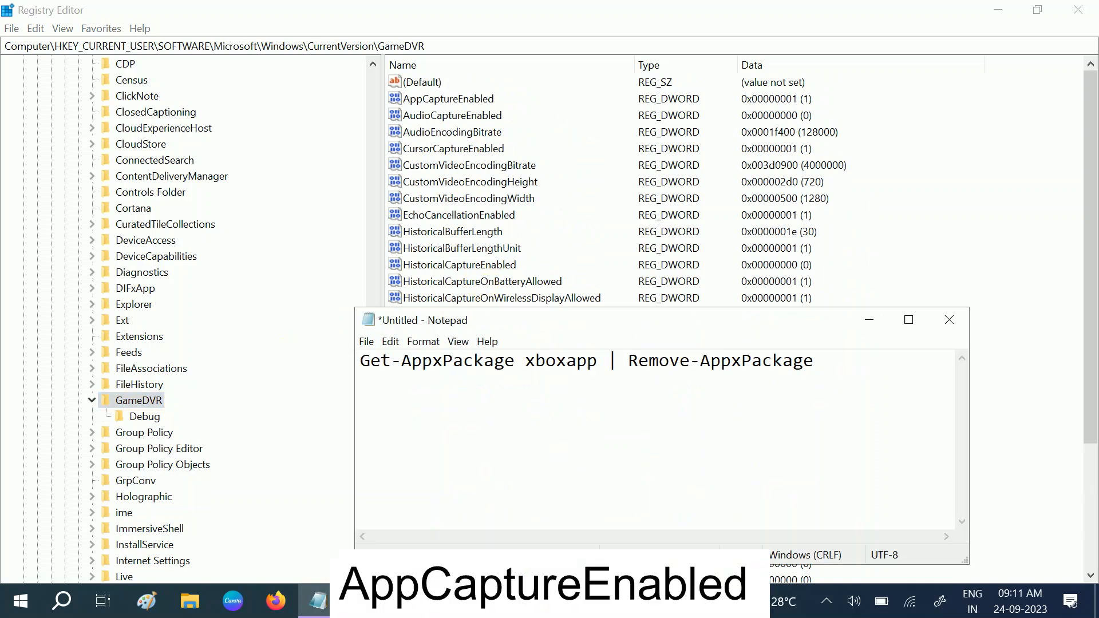
{"action": "type", "text": "AppCaptureEnabled"}
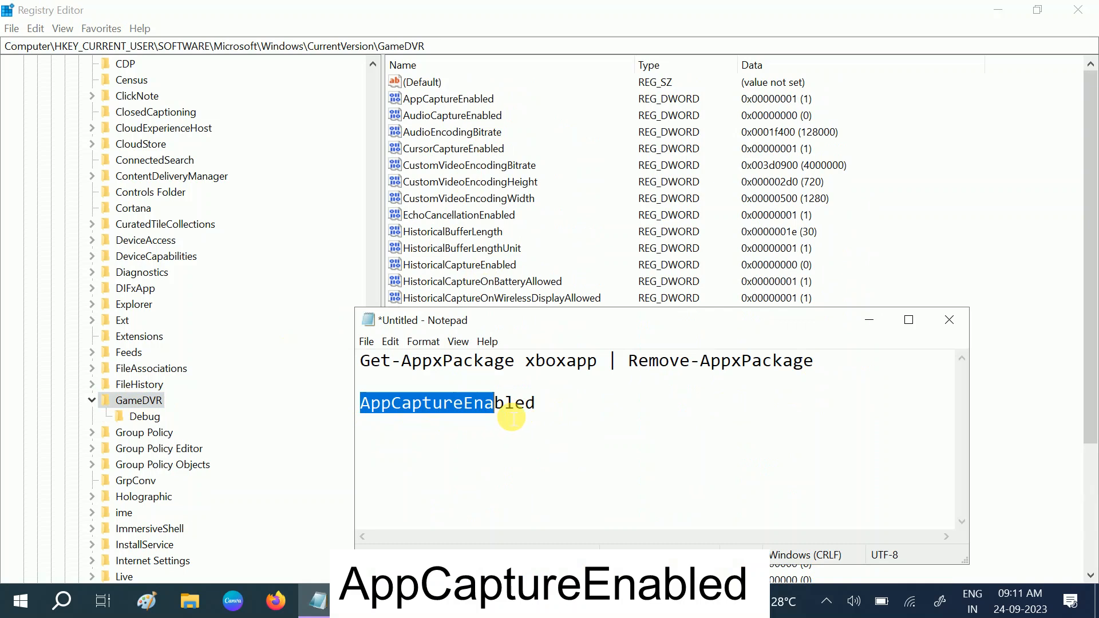
{"action": "right_click", "coordinate": [446, 402]}
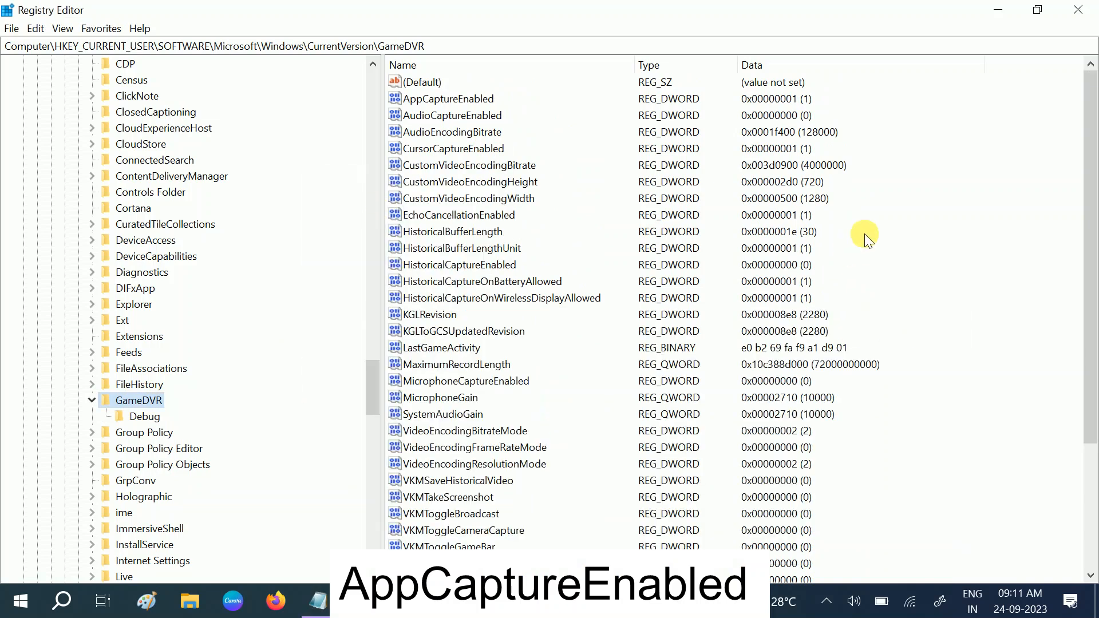
{"action": "right_click", "coordinate": [867, 238]}
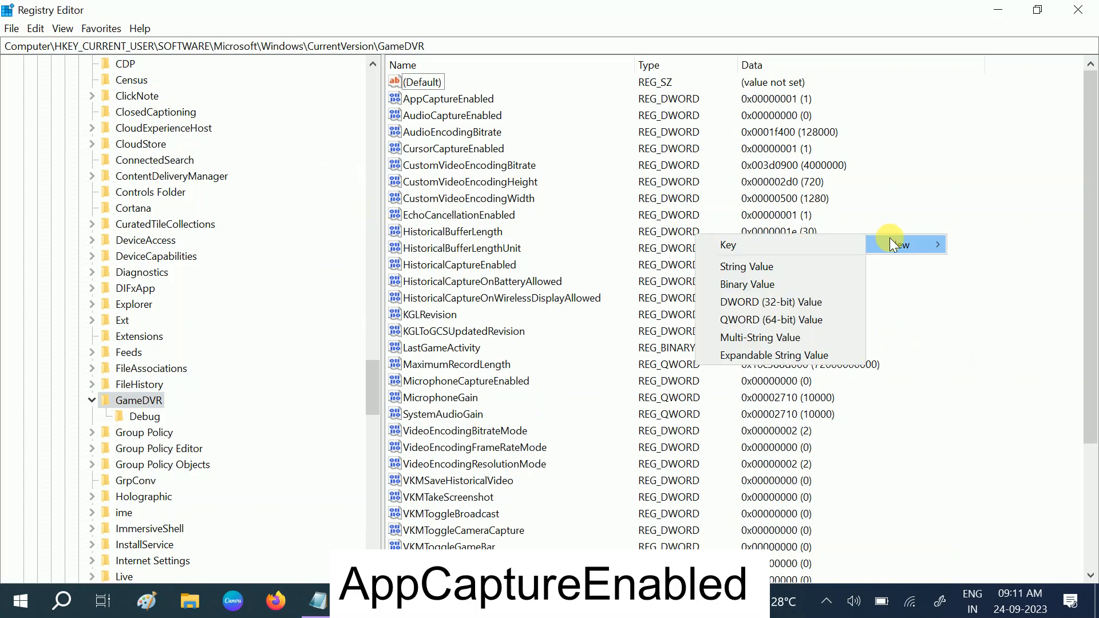
{"action": "mouse_move", "coordinate": [802, 301]}
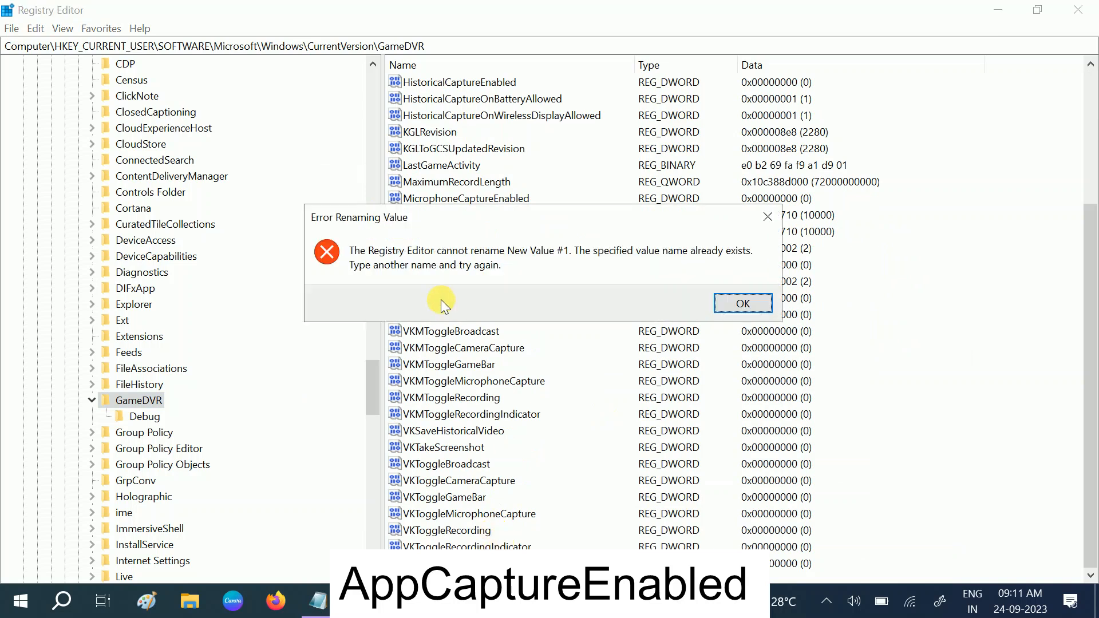
{"action": "mouse_move", "coordinate": [574, 259]}
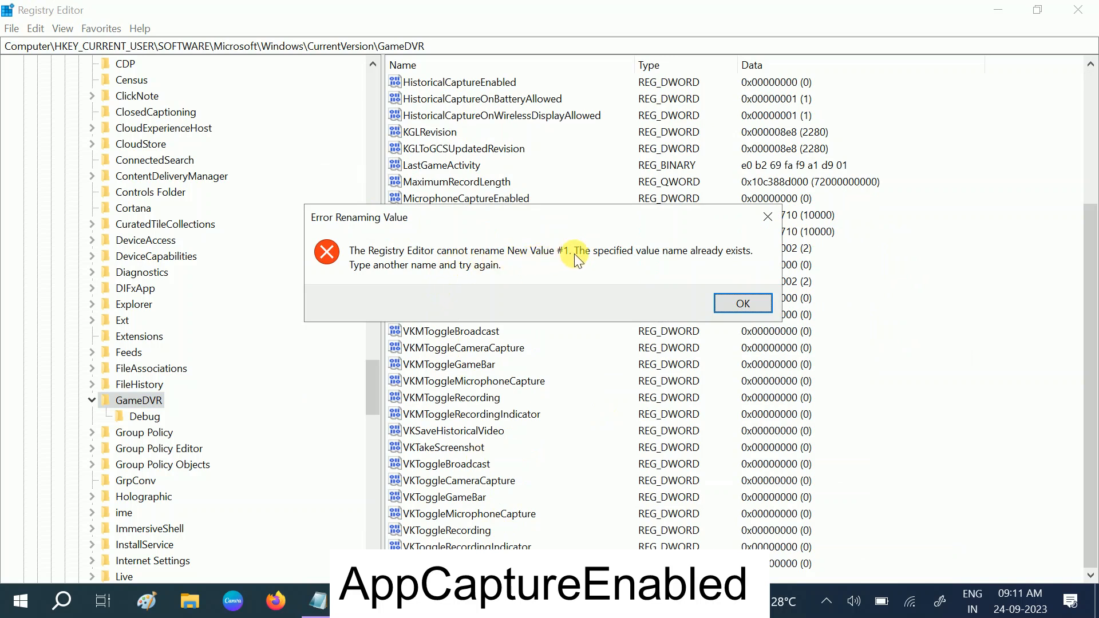
{"action": "left_click", "coordinate": [742, 303]}
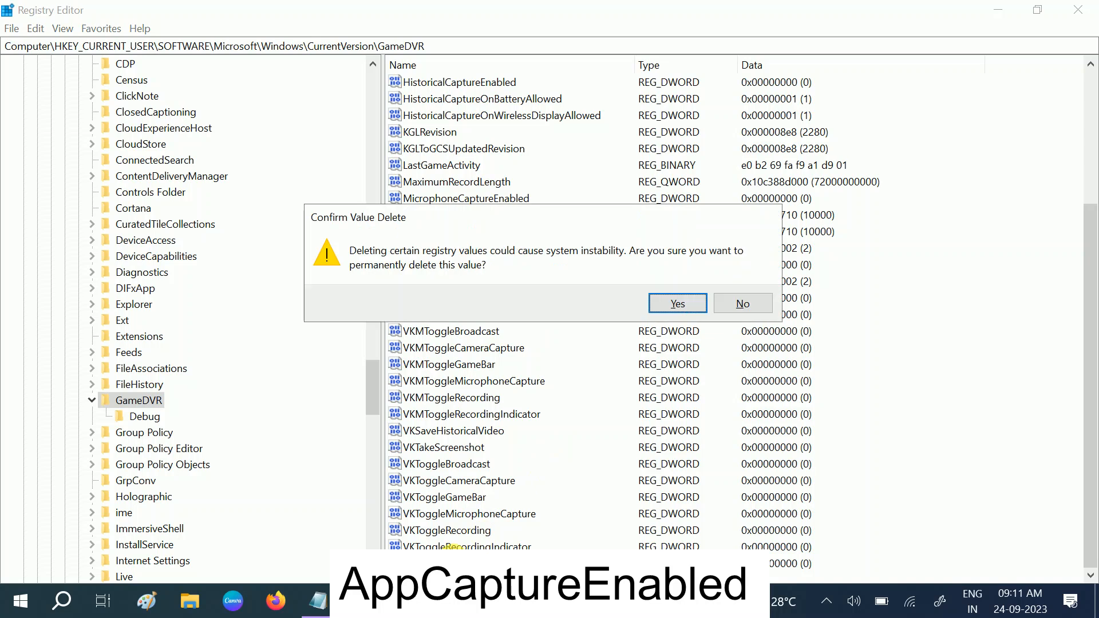
{"action": "left_click", "coordinate": [674, 304]}
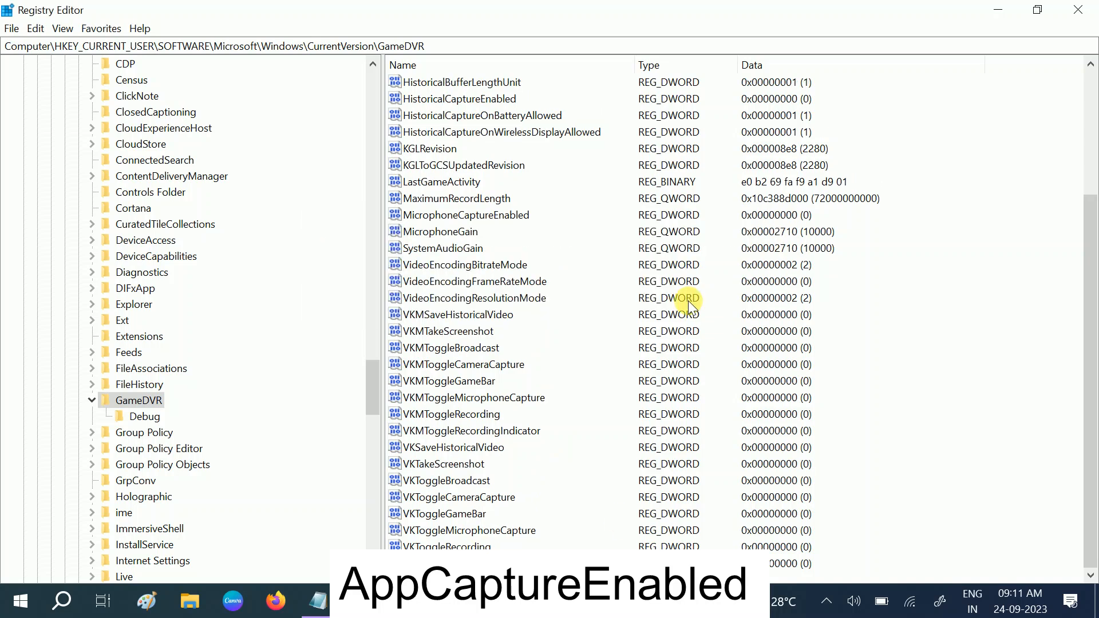
{"action": "scroll", "scroll_direction": "up", "scroll_amount": 3}
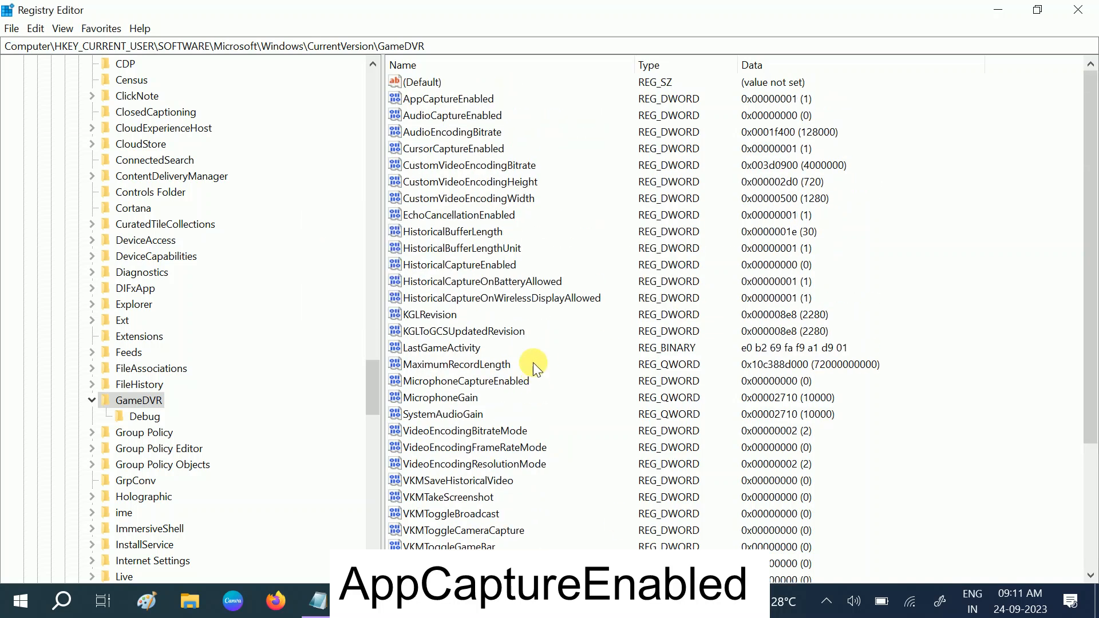
{"action": "left_click", "coordinate": [447, 98]}
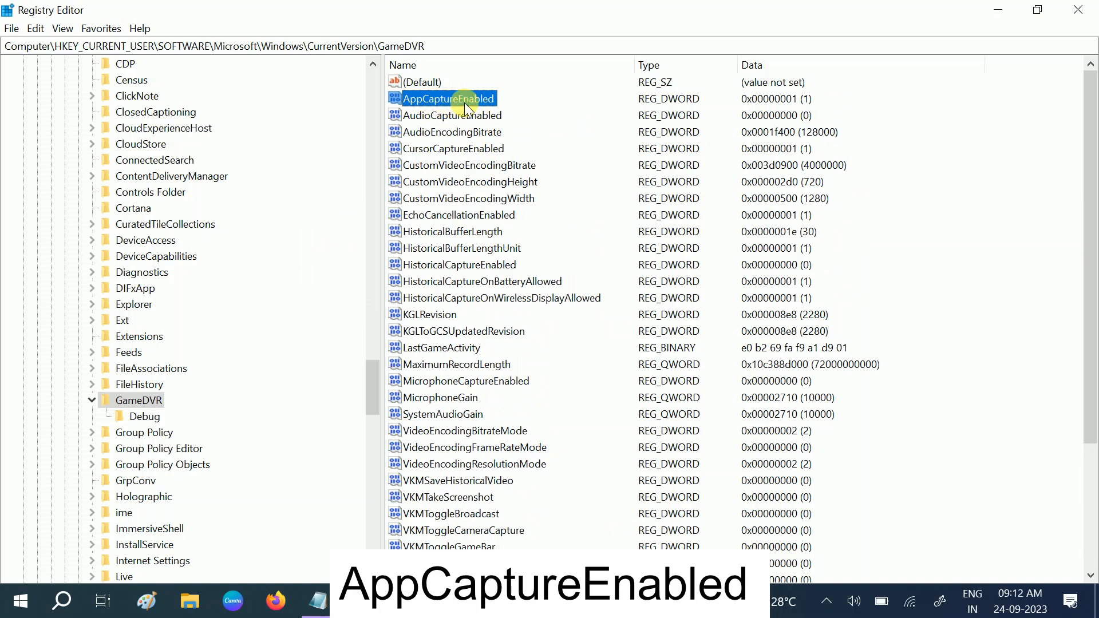
Step: Modify the AppCaptureEnabled value under GameDVR to data 1 and confirm it
{"action": "right_click", "coordinate": [443, 99]}
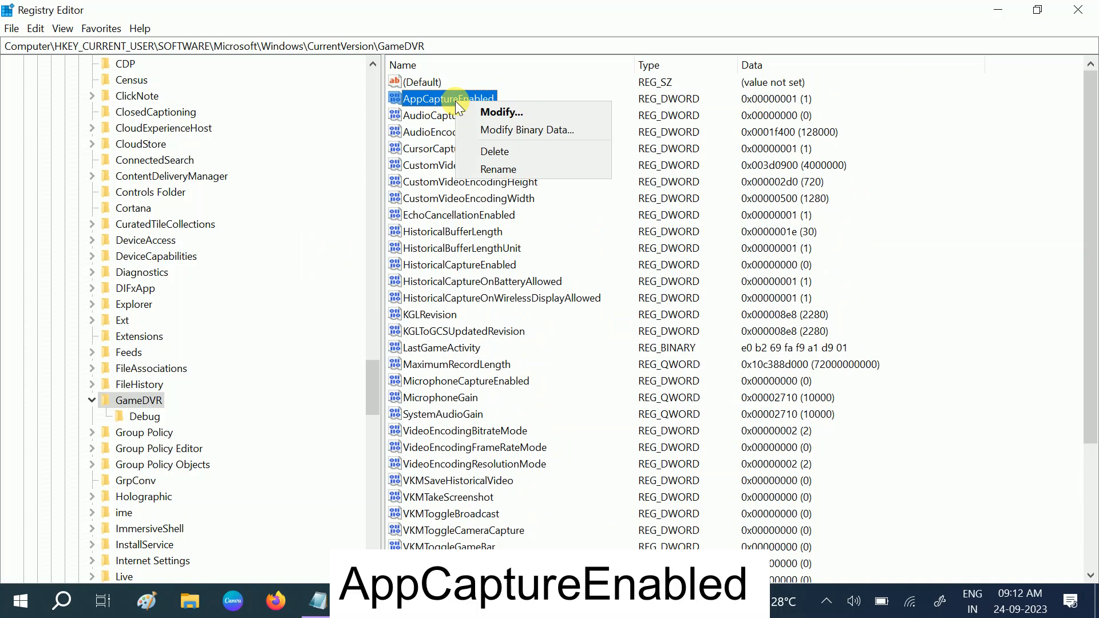
{"action": "left_click", "coordinate": [500, 112]}
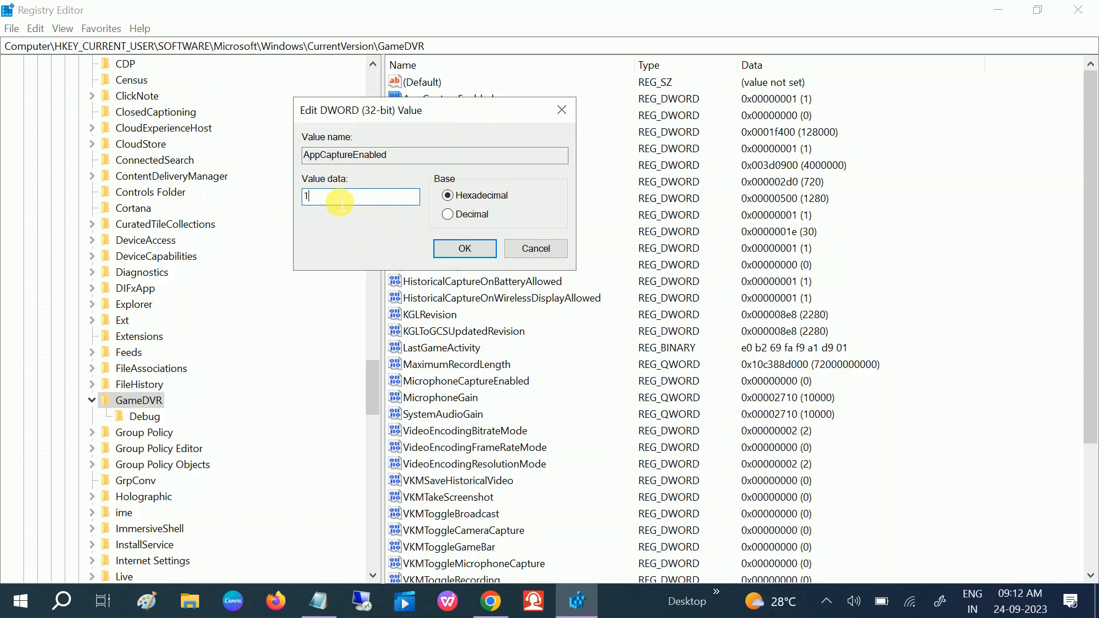
{"action": "mouse_move", "coordinate": [449, 277]}
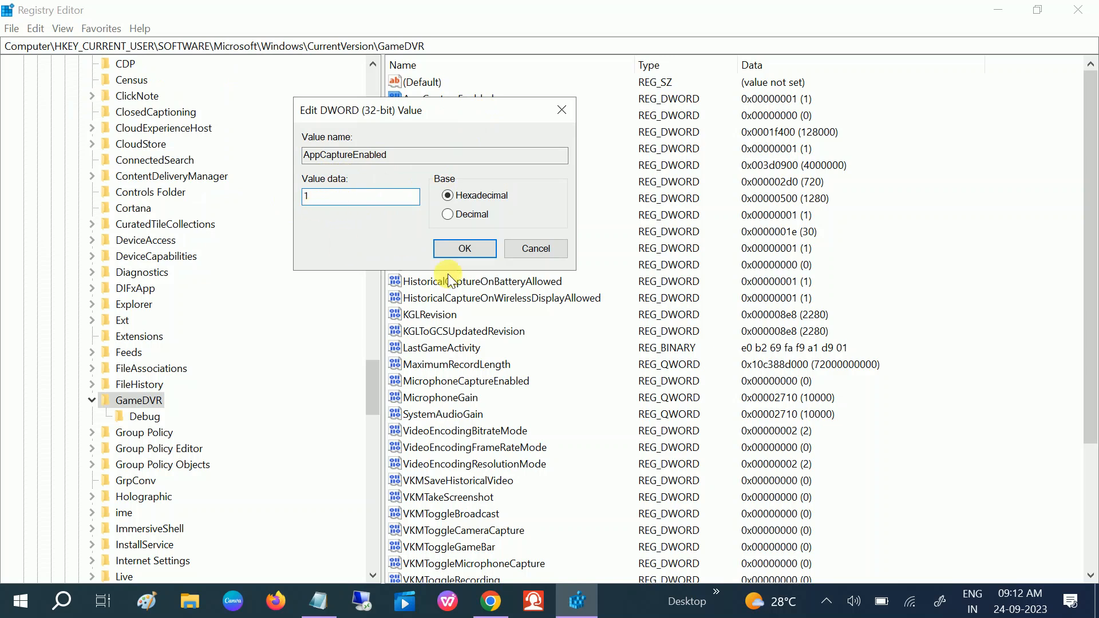
{"action": "left_click", "coordinate": [464, 248]}
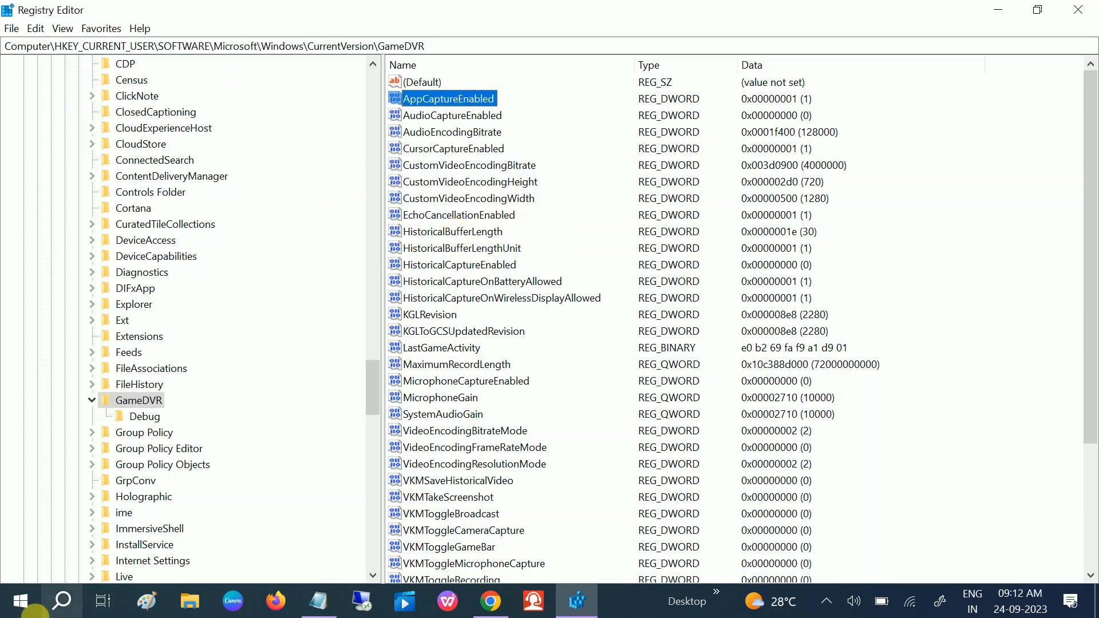
{"action": "left_click", "coordinate": [19, 601]}
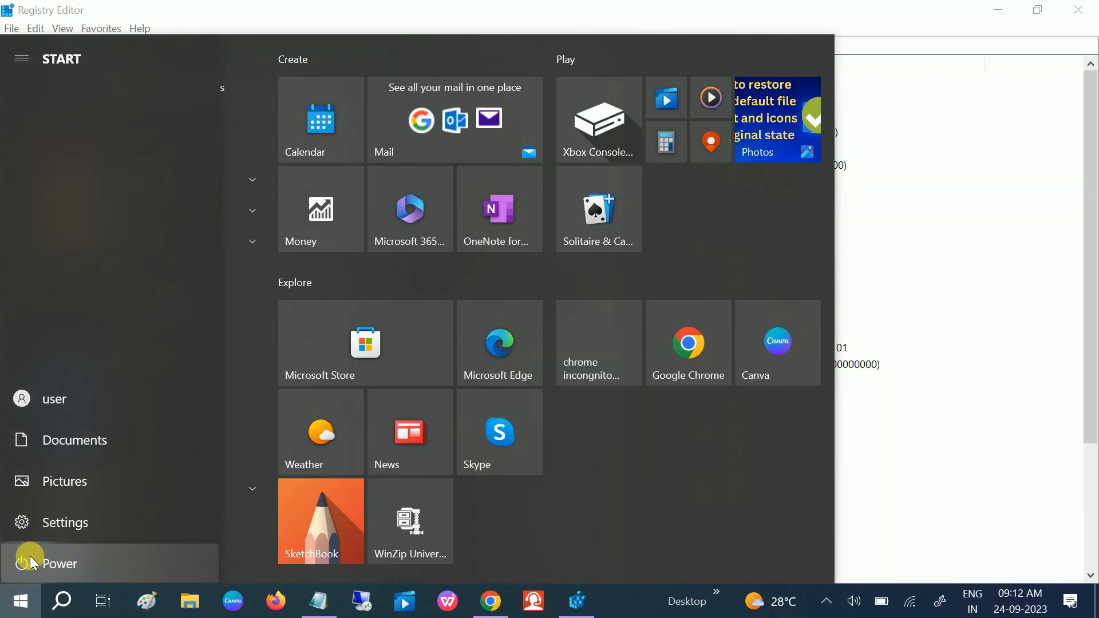
Step: Visit the Start menu power options, then close Registry Editor to return to the desktop
{"action": "left_click", "coordinate": [59, 563]}
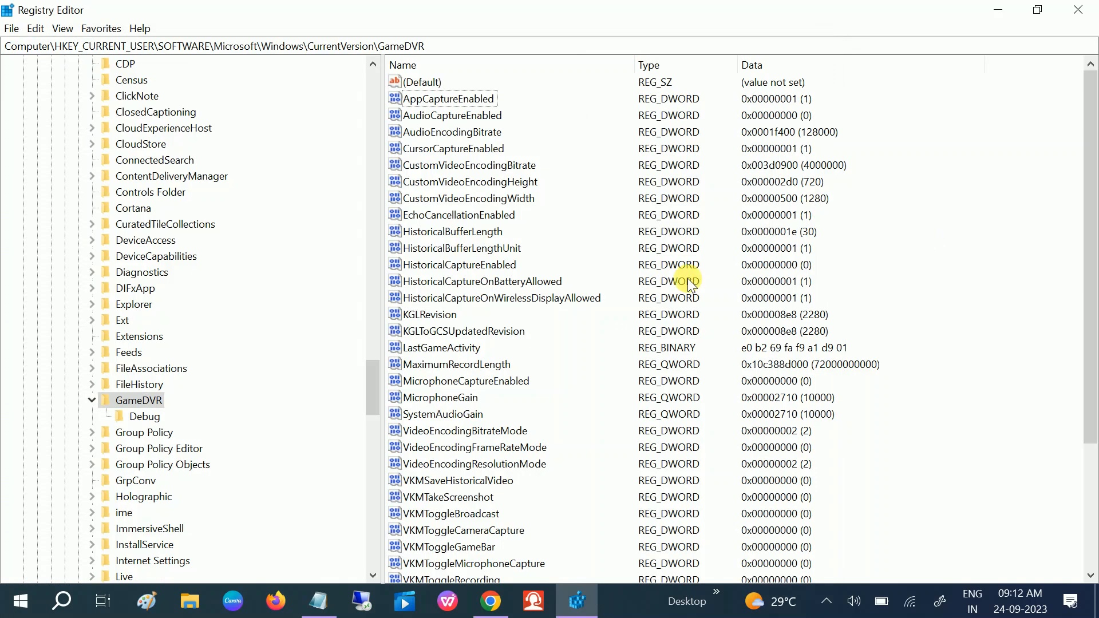
{"action": "mouse_move", "coordinate": [459, 168]}
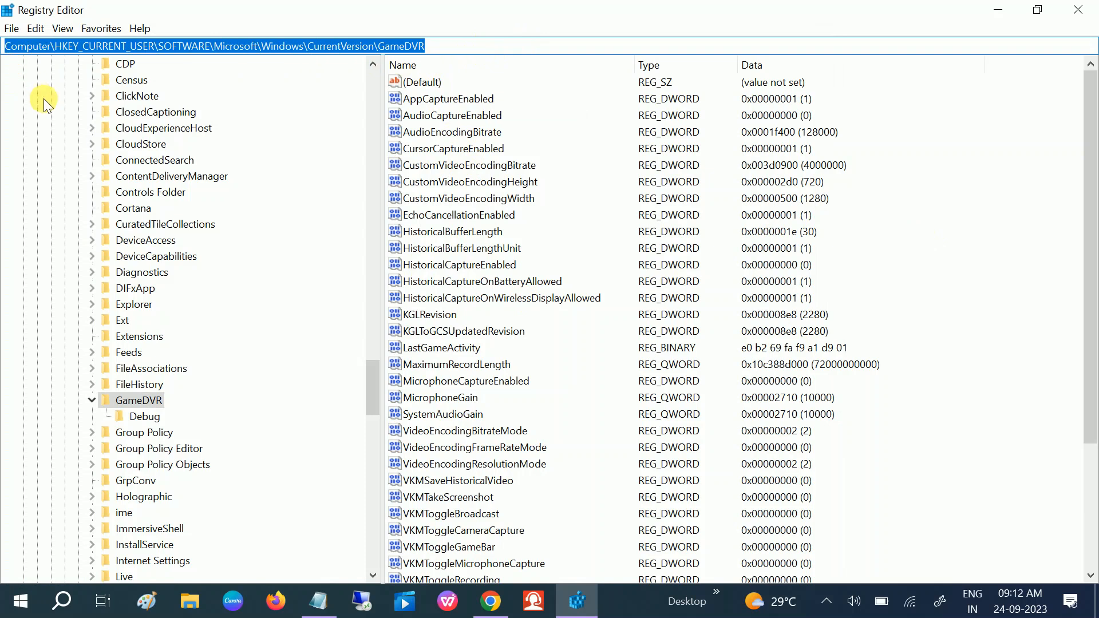
{"action": "mouse_move", "coordinate": [330, 601]}
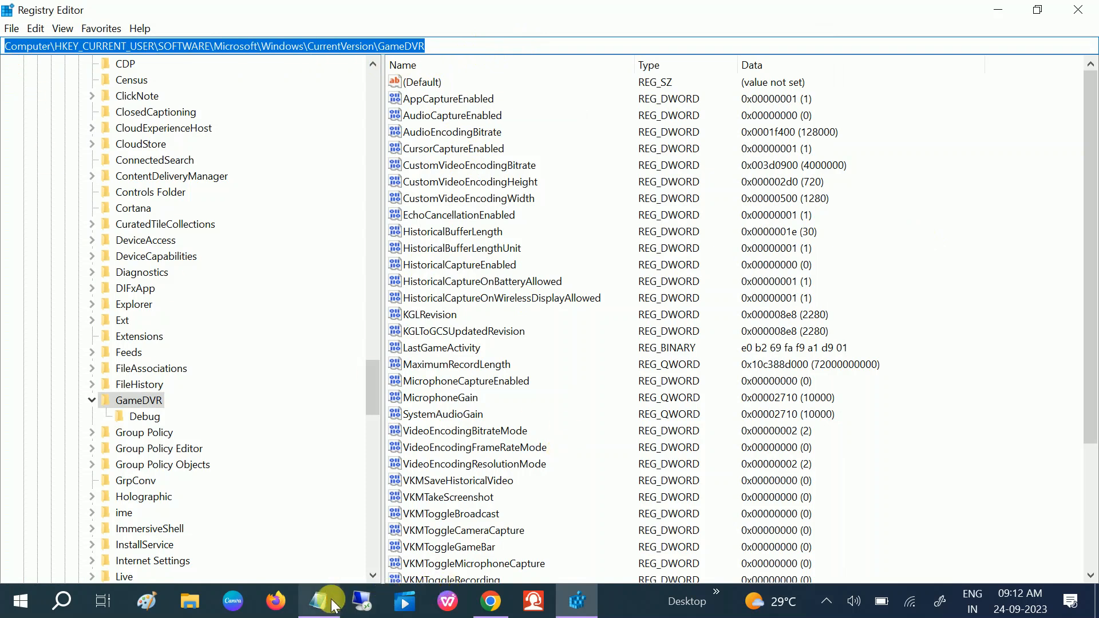
{"action": "left_click", "coordinate": [318, 601]}
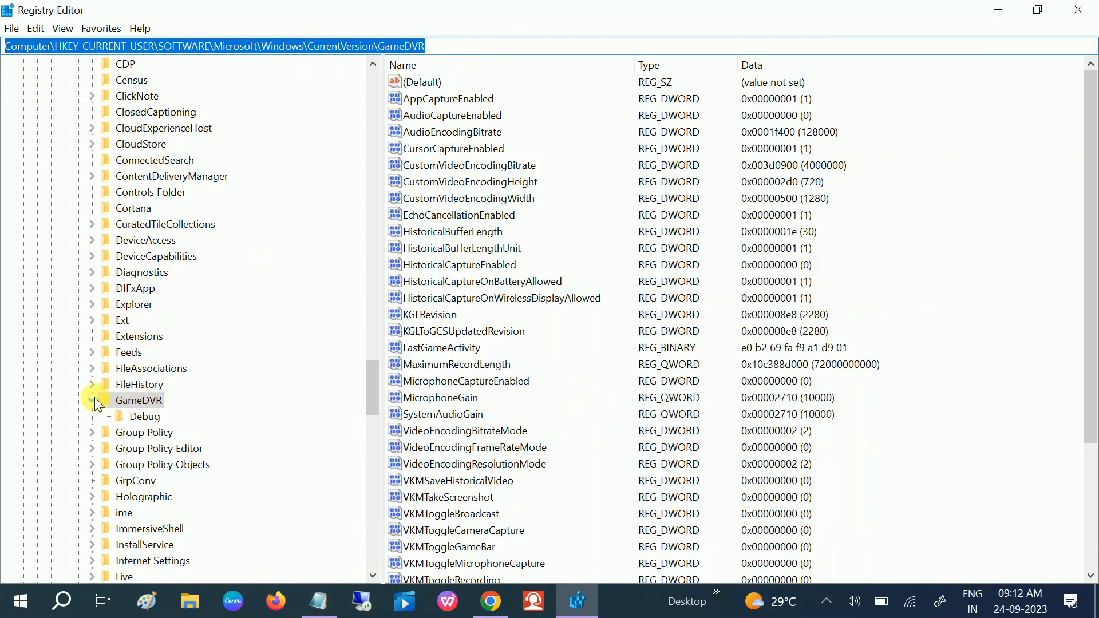
{"action": "left_click", "coordinate": [92, 400]}
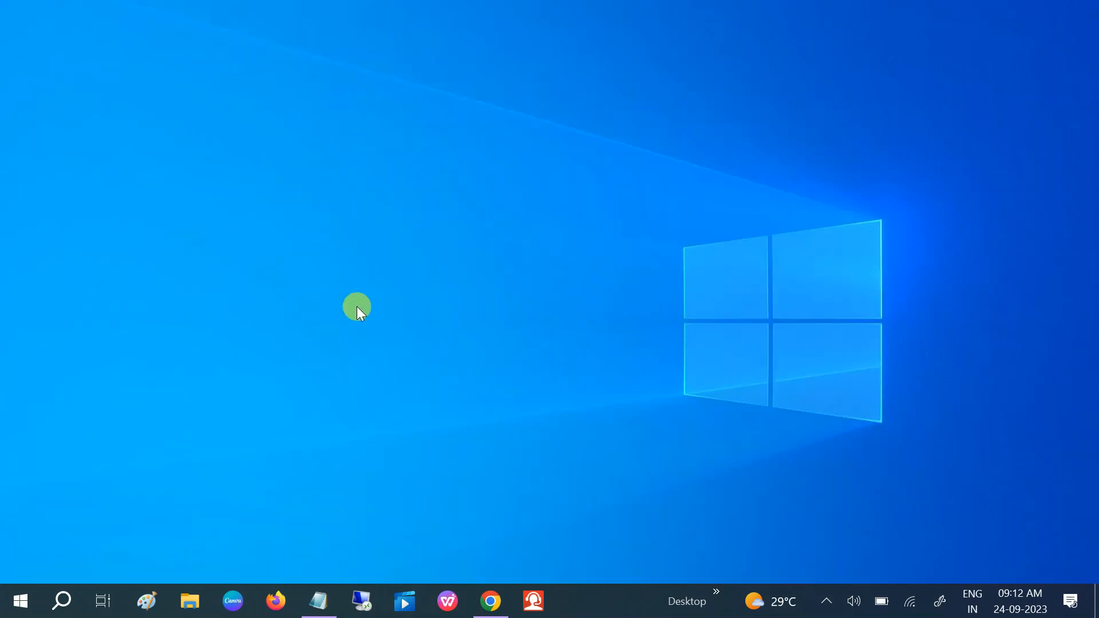
{"action": "mouse_move", "coordinate": [333, 564]}
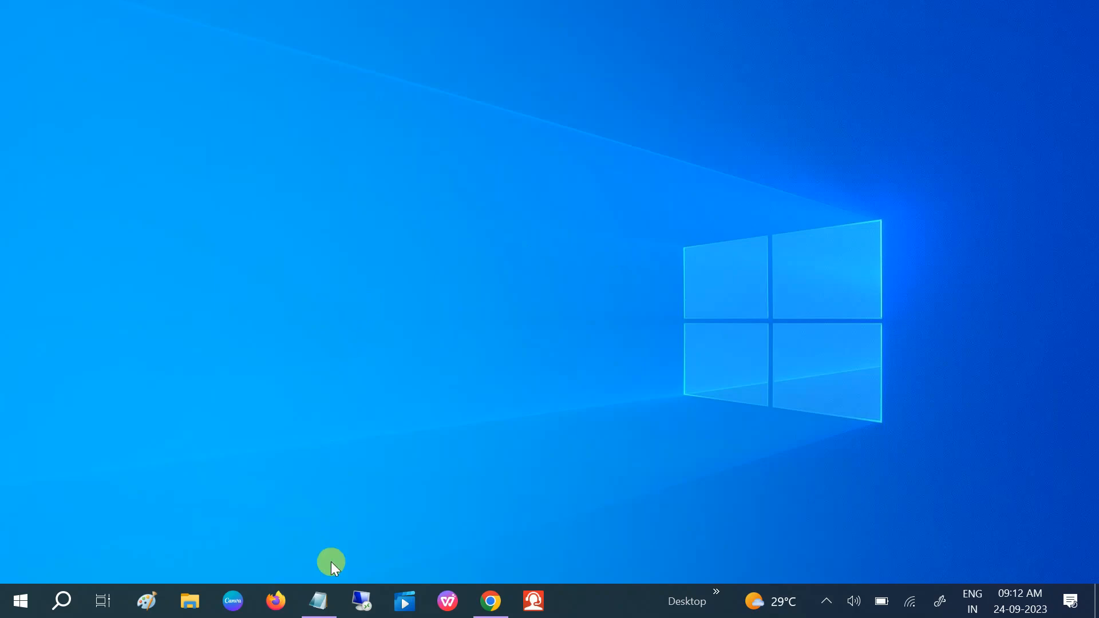
Step: Copy the 'Get-AppxPackage xboxapp | Remove-AppxPackage' line from the Notepad notes and put Notepad away
{"action": "left_click", "coordinate": [319, 601]}
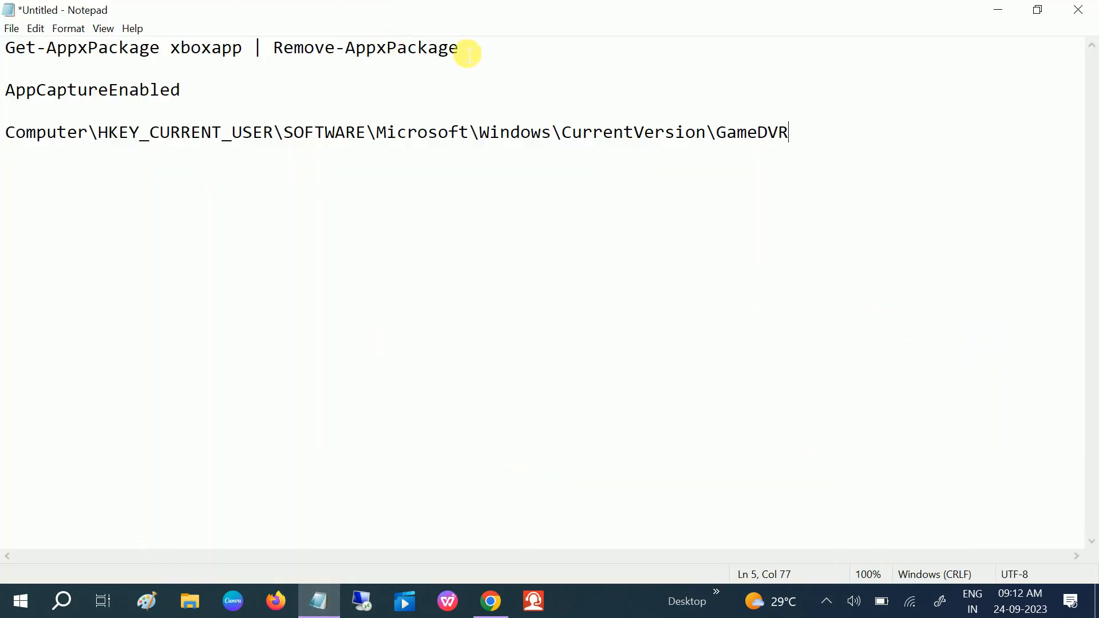
{"action": "right_click", "coordinate": [148, 48]}
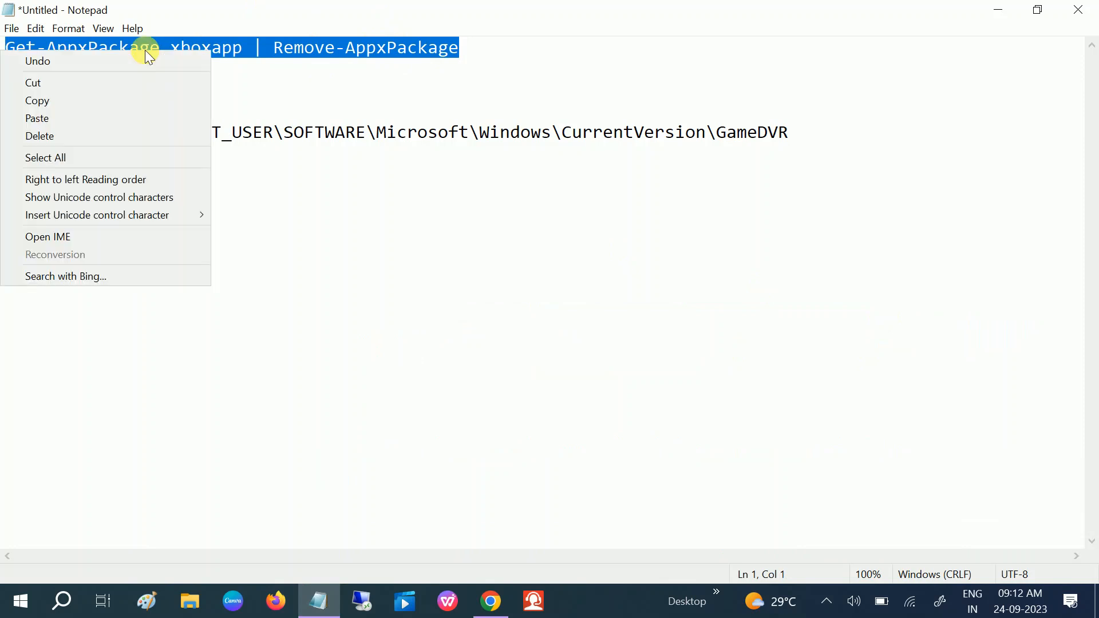
{"action": "left_click", "coordinate": [997, 11]}
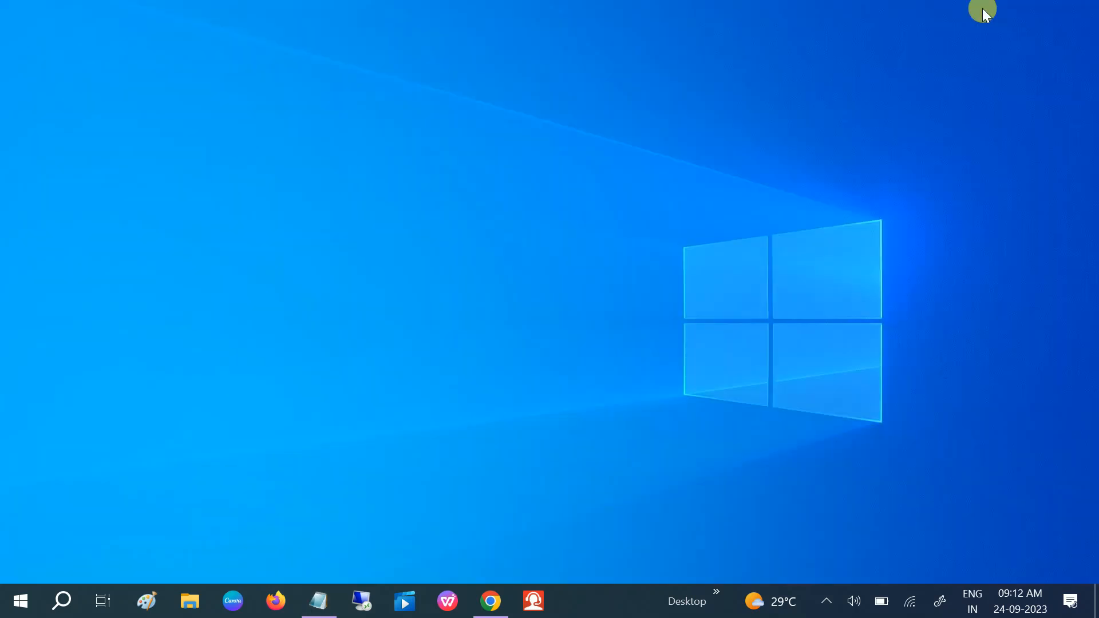
Step: Search 'powers' in Windows and bring up Run as Administrator options for Windows PowerShell
{"action": "left_click", "coordinate": [61, 601]}
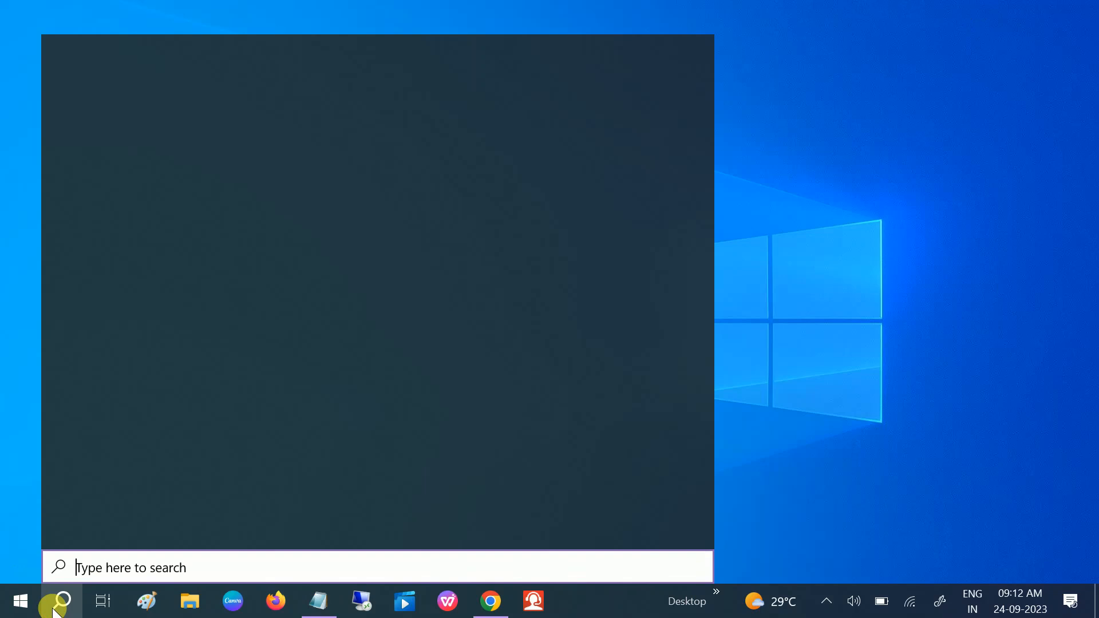
{"action": "type", "text": "power"}
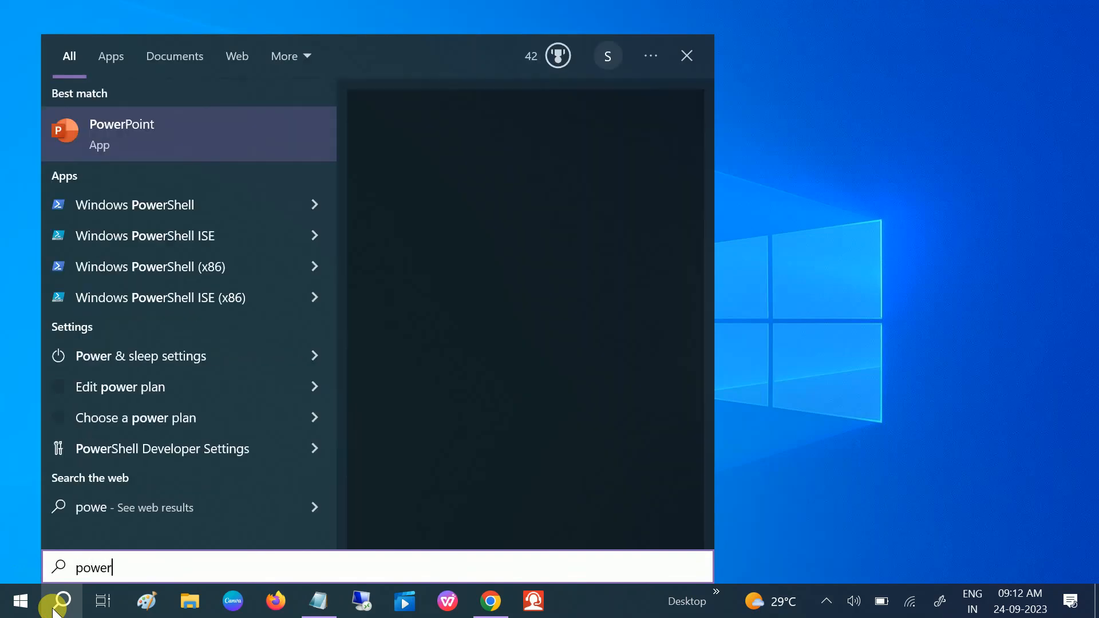
{"action": "type", "text": "s"}
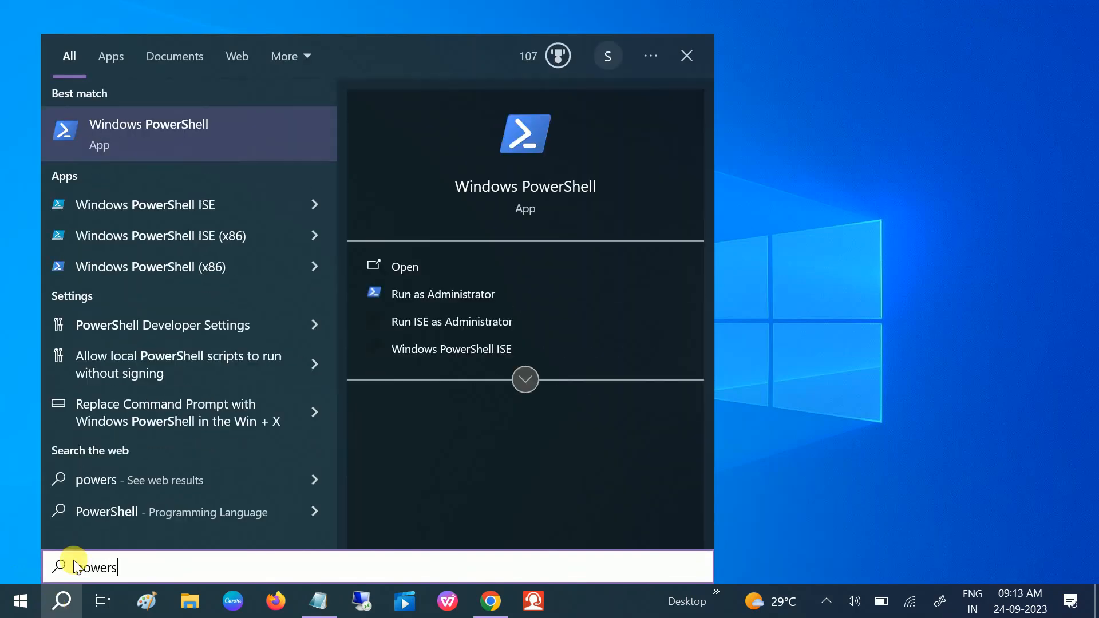
{"action": "right_click", "coordinate": [149, 132]}
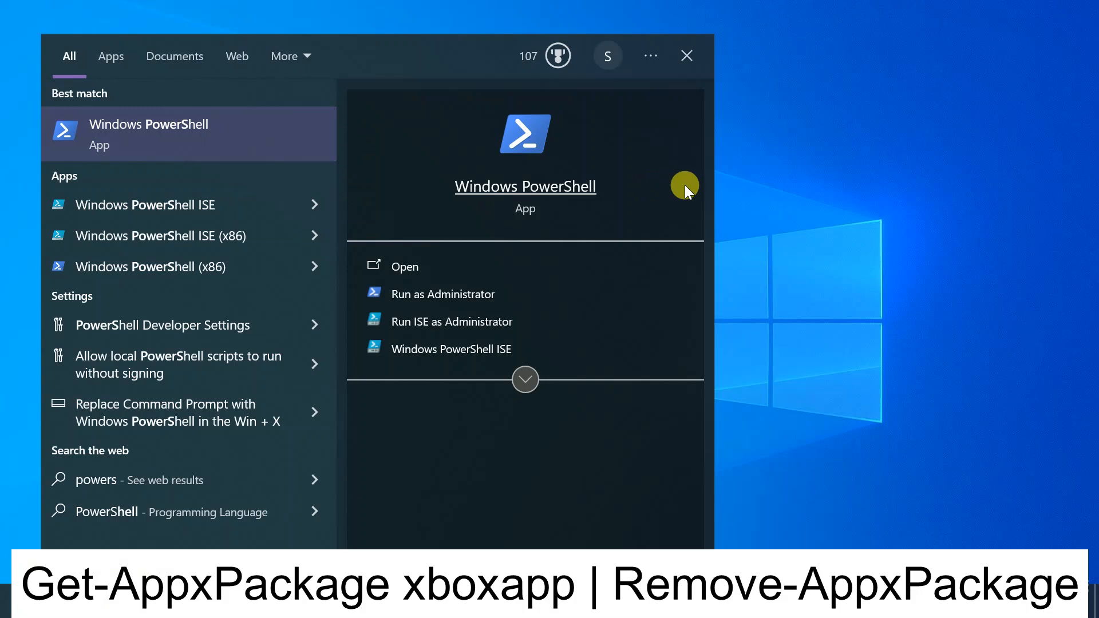
{"action": "mouse_move", "coordinate": [760, 181]}
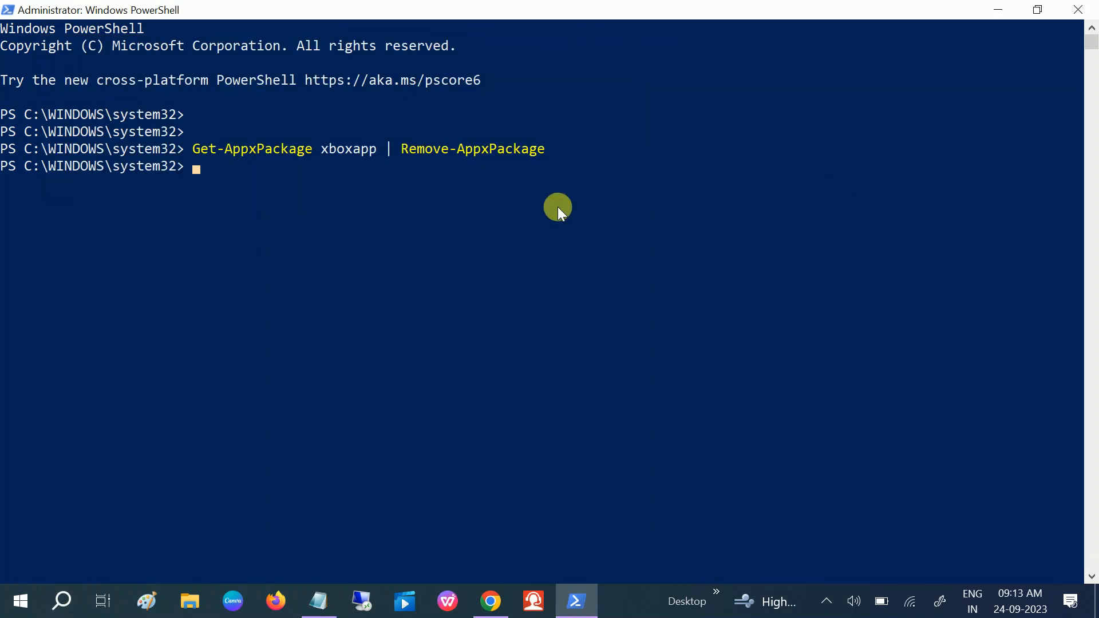
{"action": "mouse_move", "coordinate": [316, 224]}
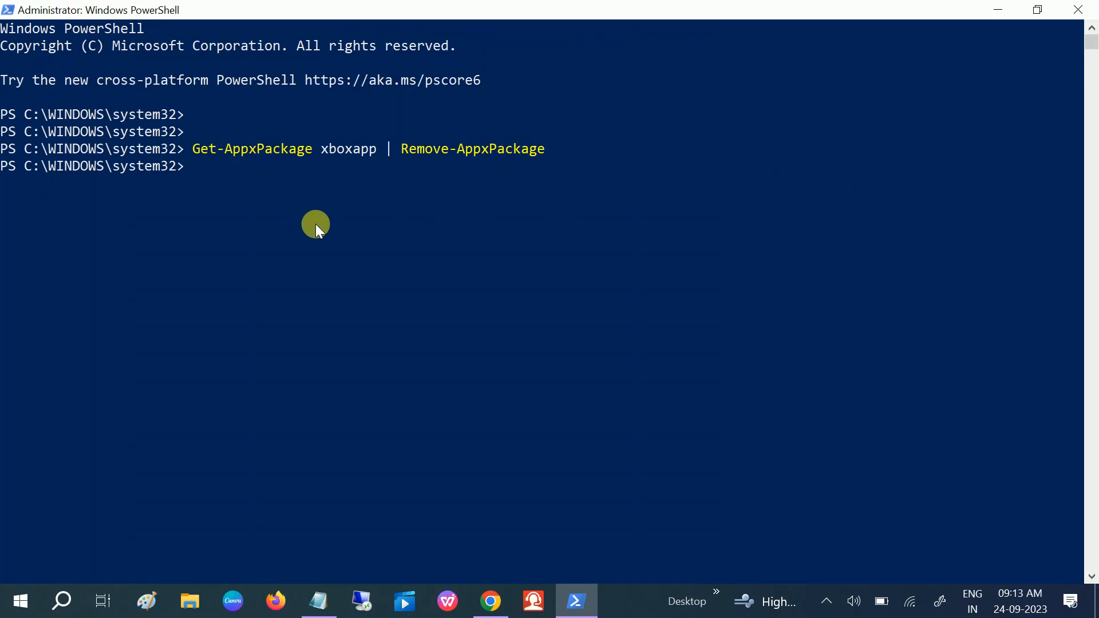
{"action": "mouse_move", "coordinate": [661, 123]}
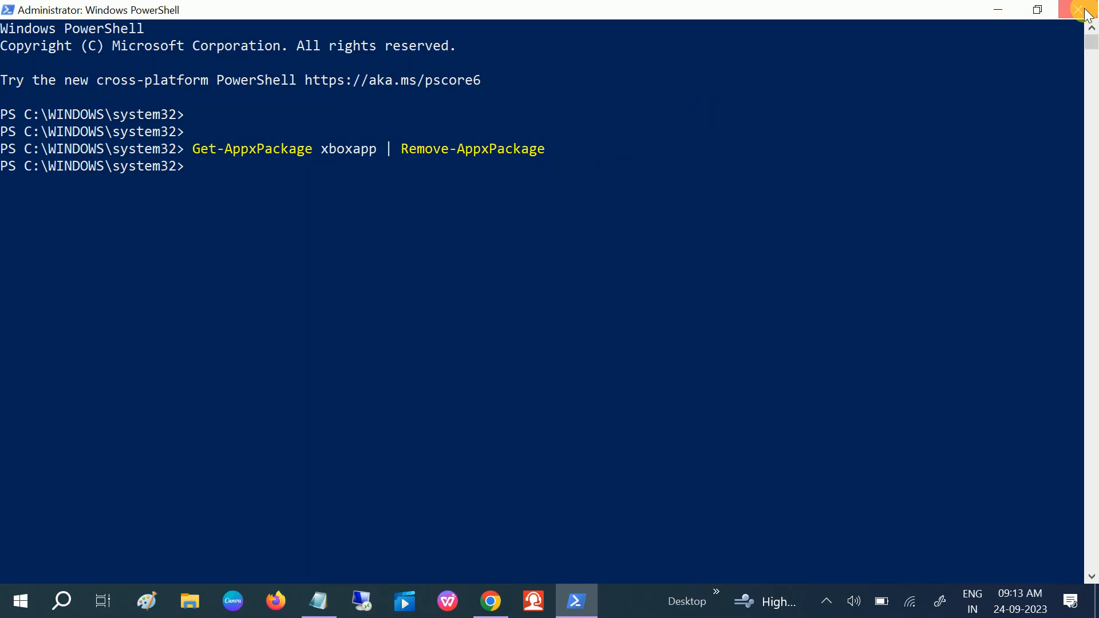
Step: Close PowerShell and launch Microsoft Store from Windows Search, maximized on its Home page
{"action": "left_click", "coordinate": [1085, 10]}
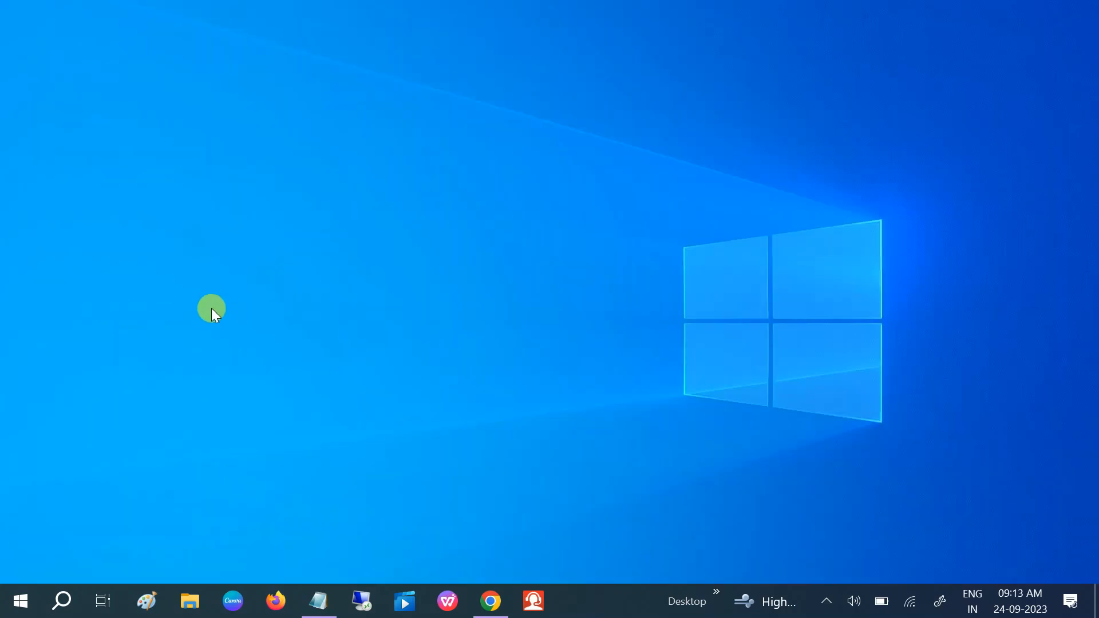
{"action": "mouse_move", "coordinate": [762, 273]}
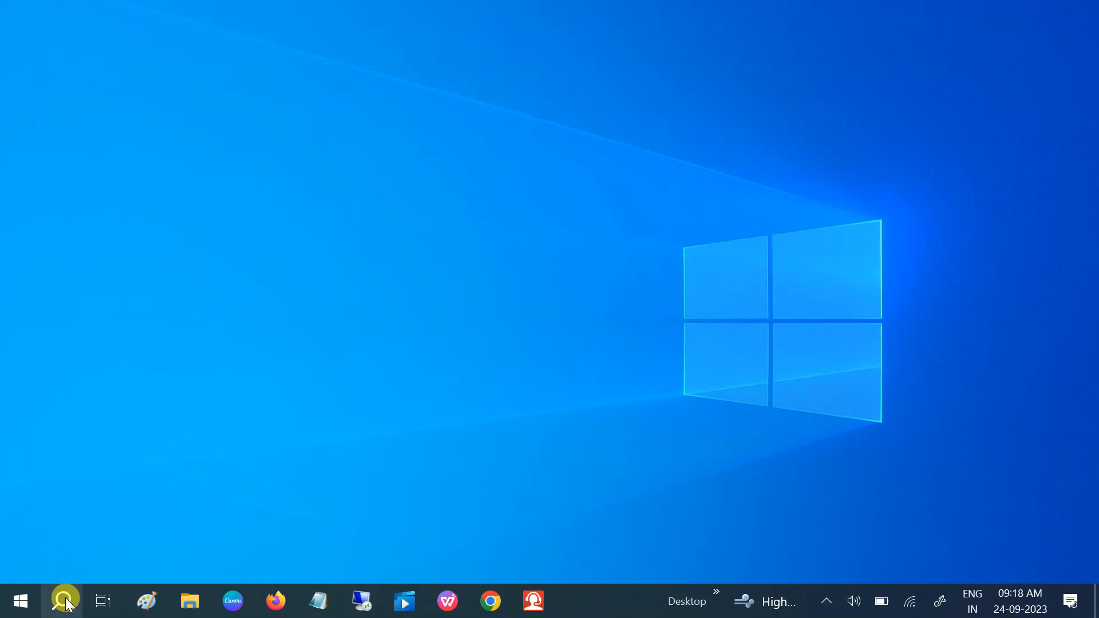
{"action": "left_click", "coordinate": [65, 601]}
{"action": "type", "text": "micr"}
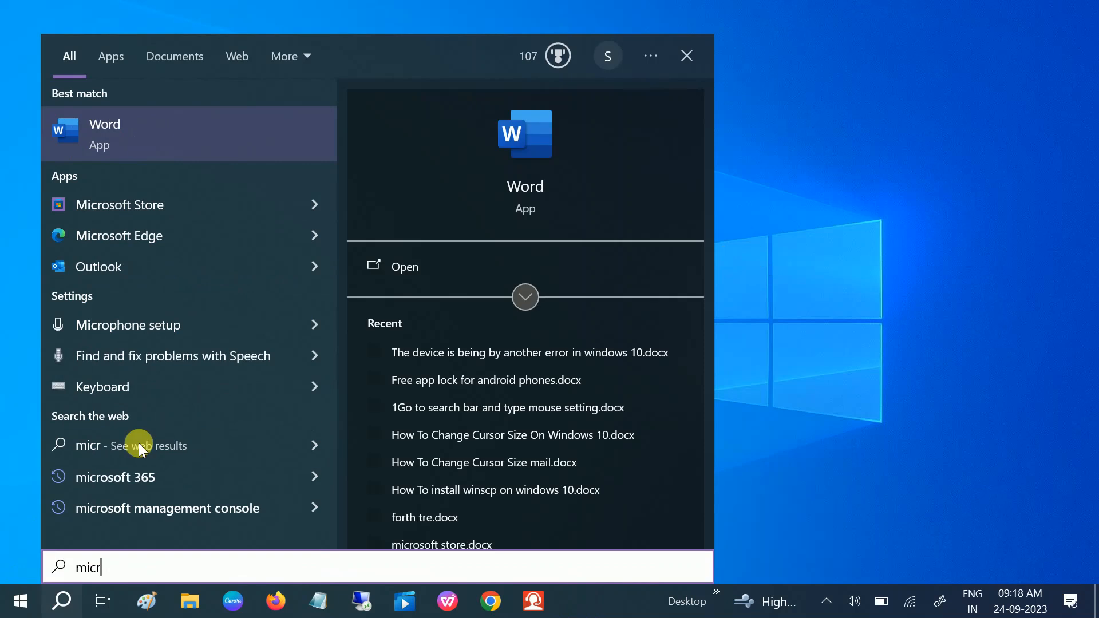
{"action": "mouse_move", "coordinate": [165, 204]}
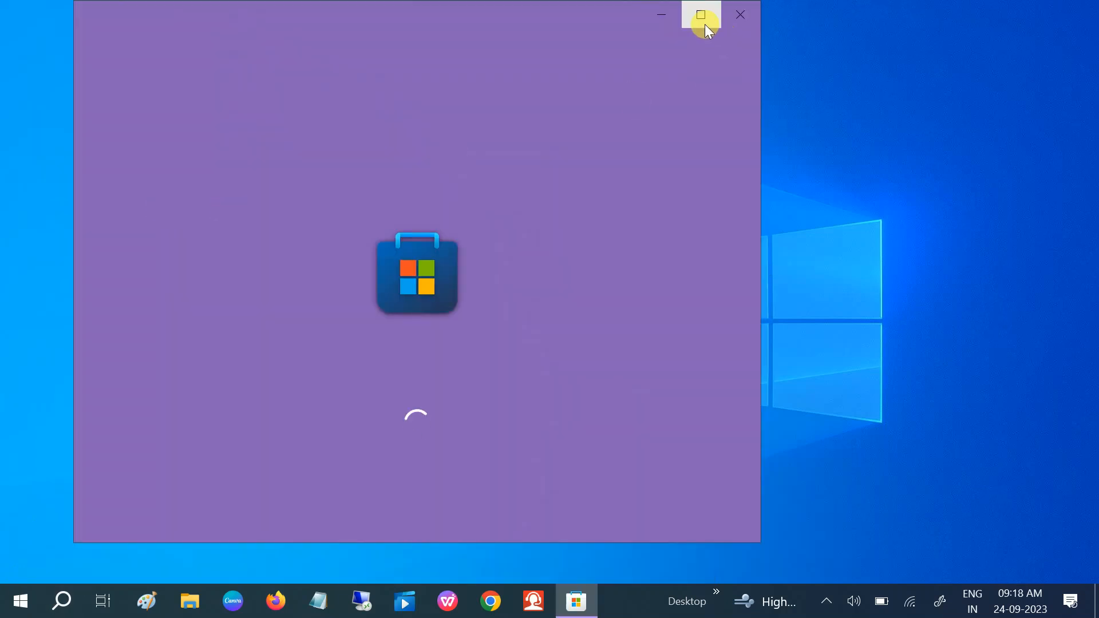
{"action": "left_click", "coordinate": [700, 14]}
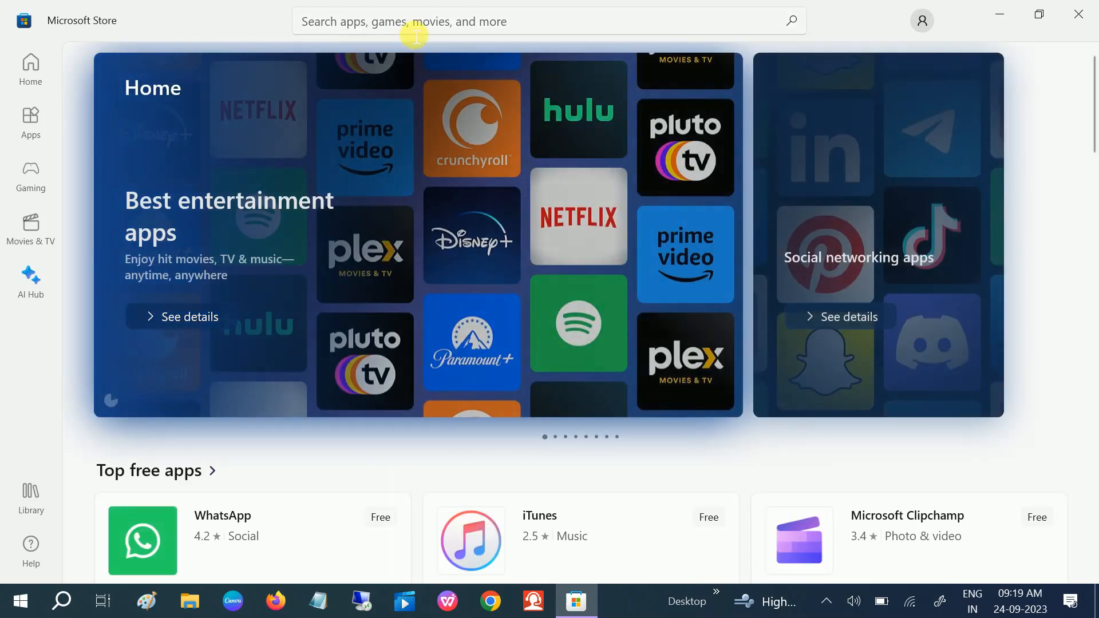
Step: Search the Store for 'xbox game bar' and go to the Xbox Game Bar product page
{"action": "left_click", "coordinate": [547, 21]}
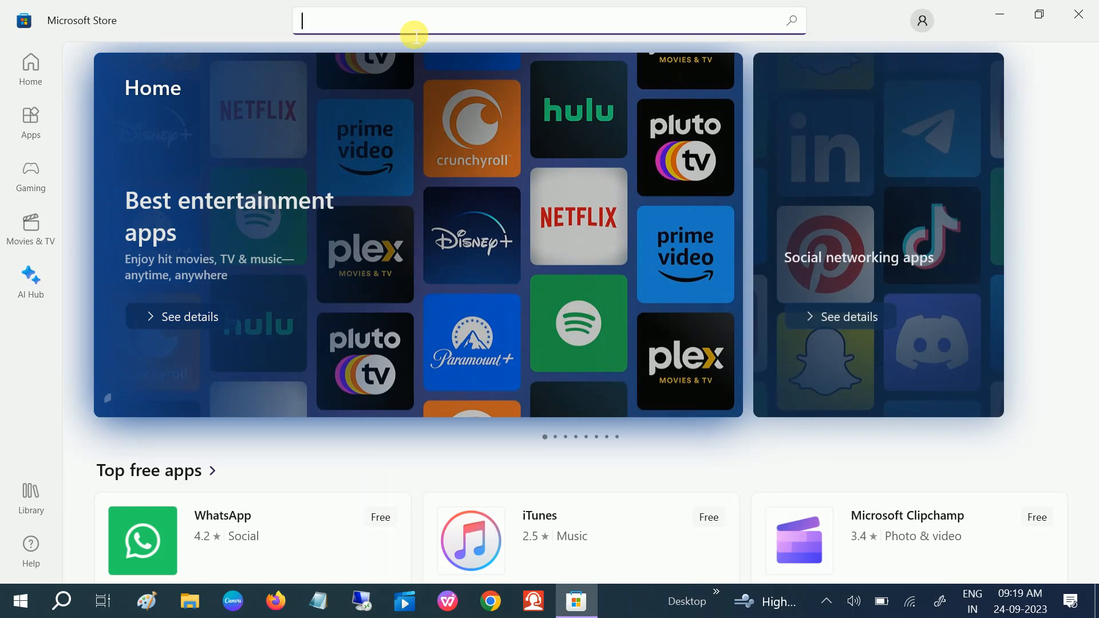
{"action": "type", "text": "xbox"}
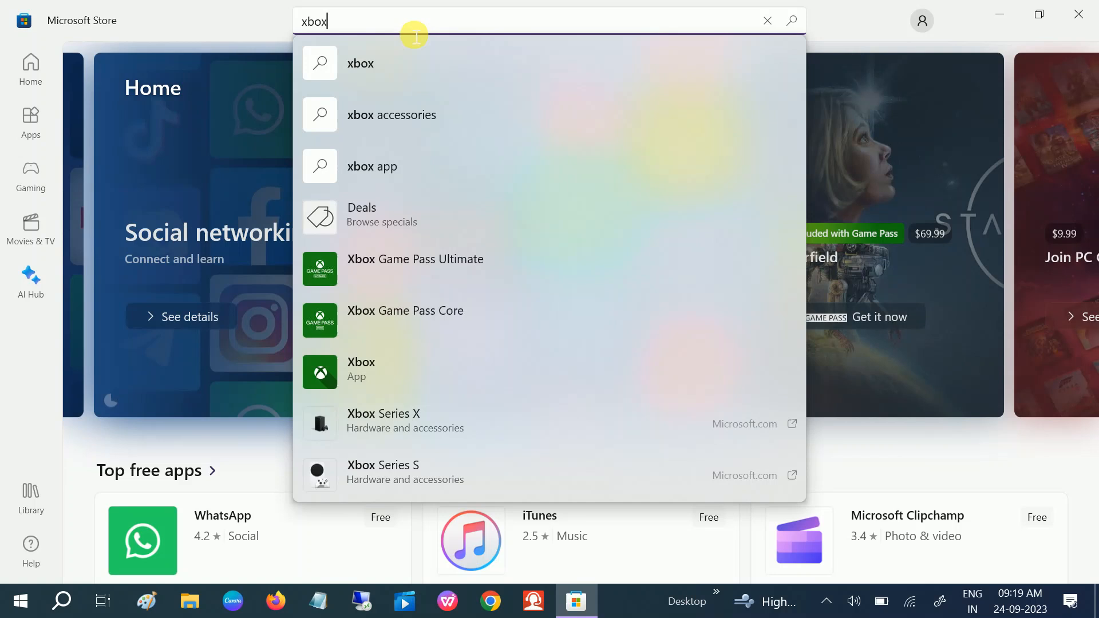
{"action": "mouse_move", "coordinate": [498, 56]}
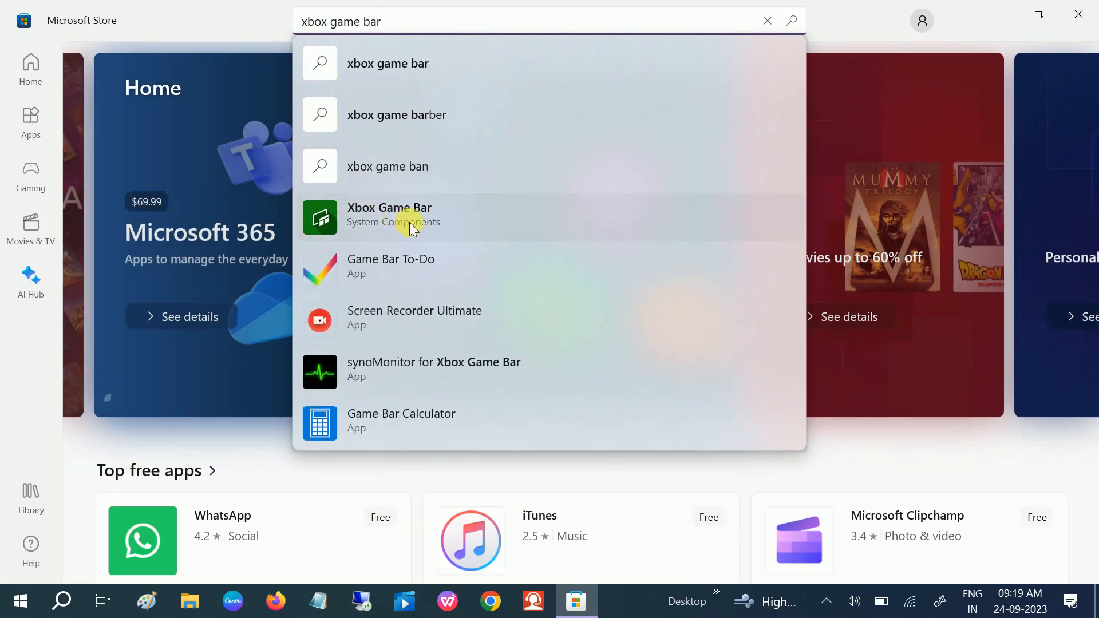
{"action": "left_click", "coordinate": [389, 214]}
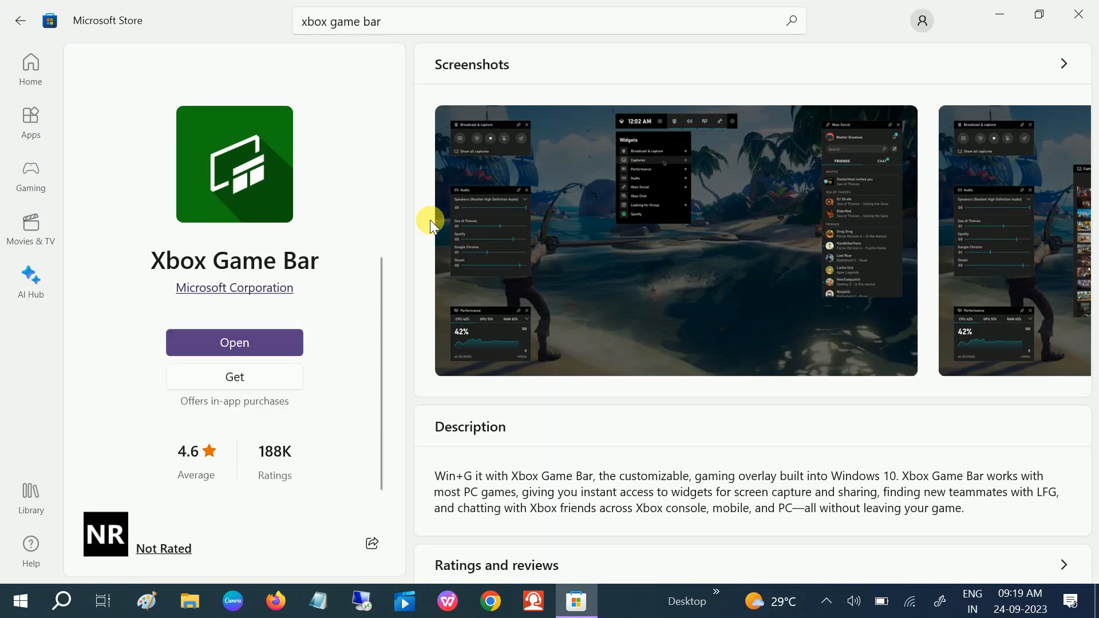
{"action": "mouse_move", "coordinate": [367, 320]}
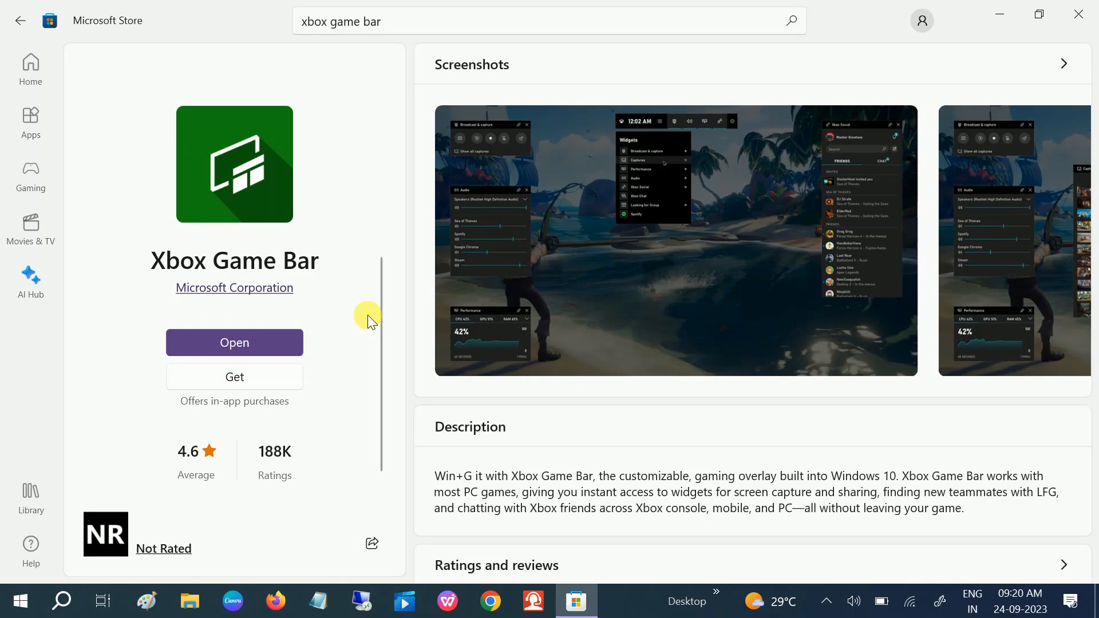
{"action": "mouse_move", "coordinate": [234, 376]}
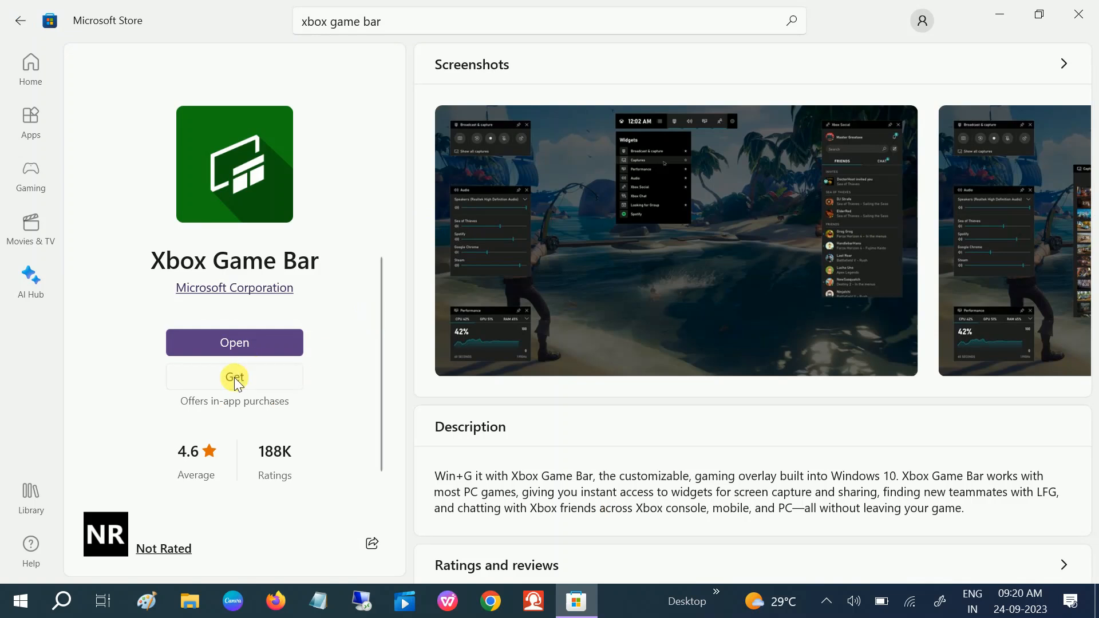
Step: Install Xbox Game Bar via Get and dismiss the Xbox Social sign-in panel in its overlay
{"action": "left_click", "coordinate": [233, 377]}
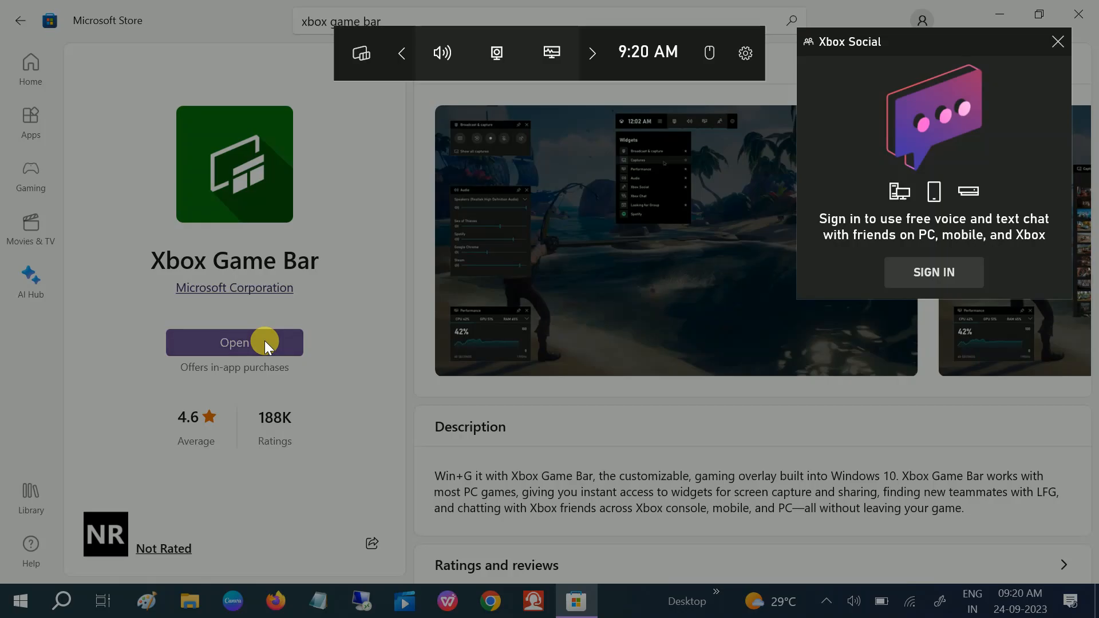
{"action": "mouse_move", "coordinate": [806, 132]}
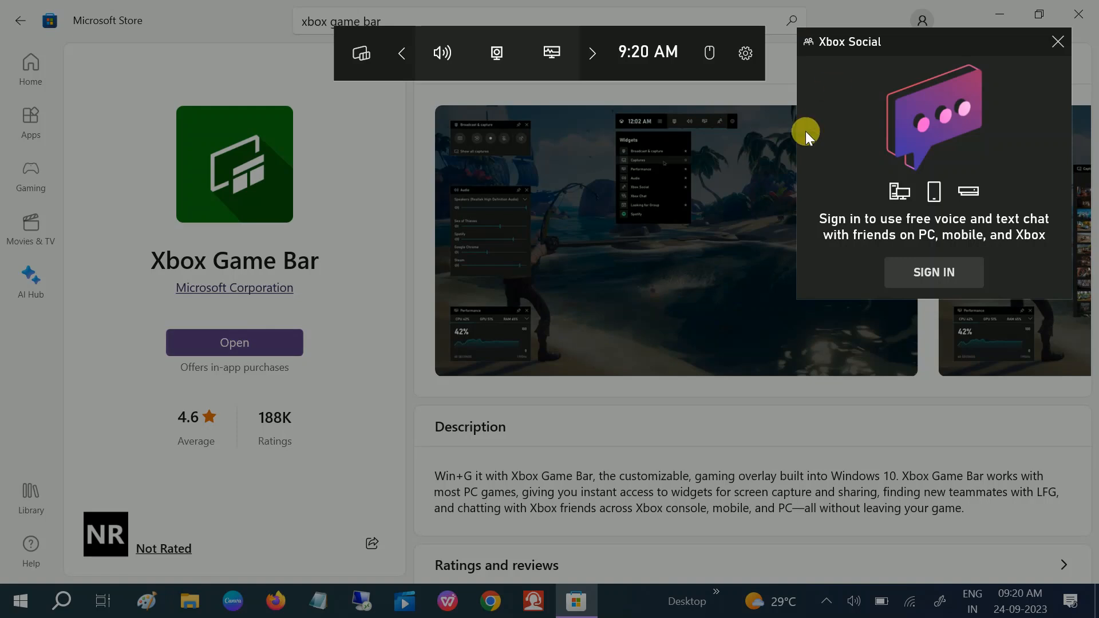
{"action": "mouse_move", "coordinate": [933, 273]}
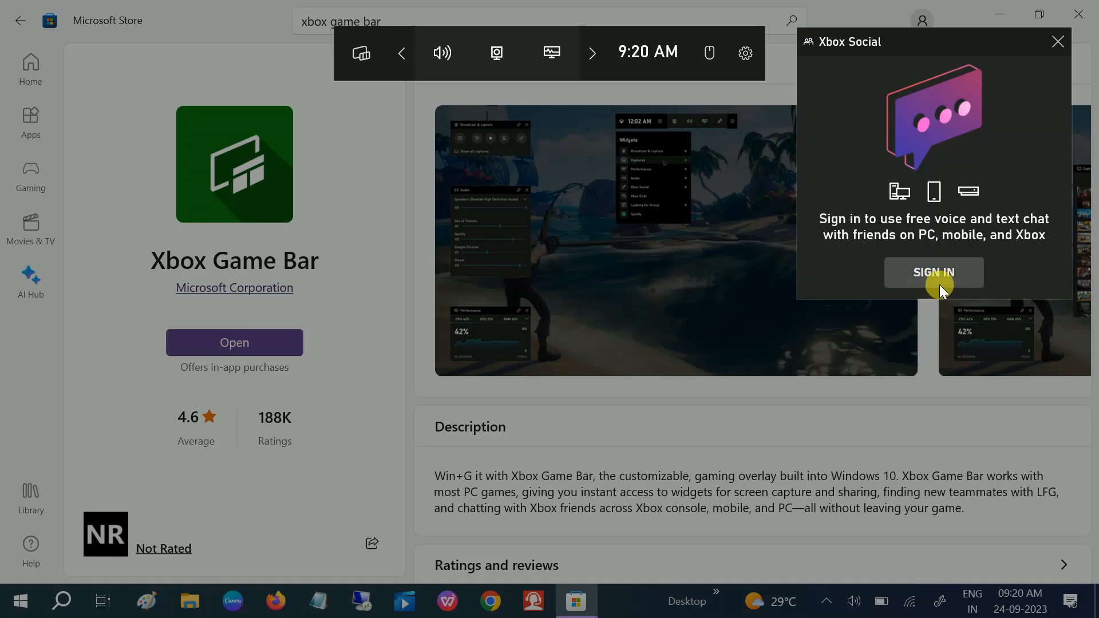
{"action": "mouse_move", "coordinate": [1055, 47]}
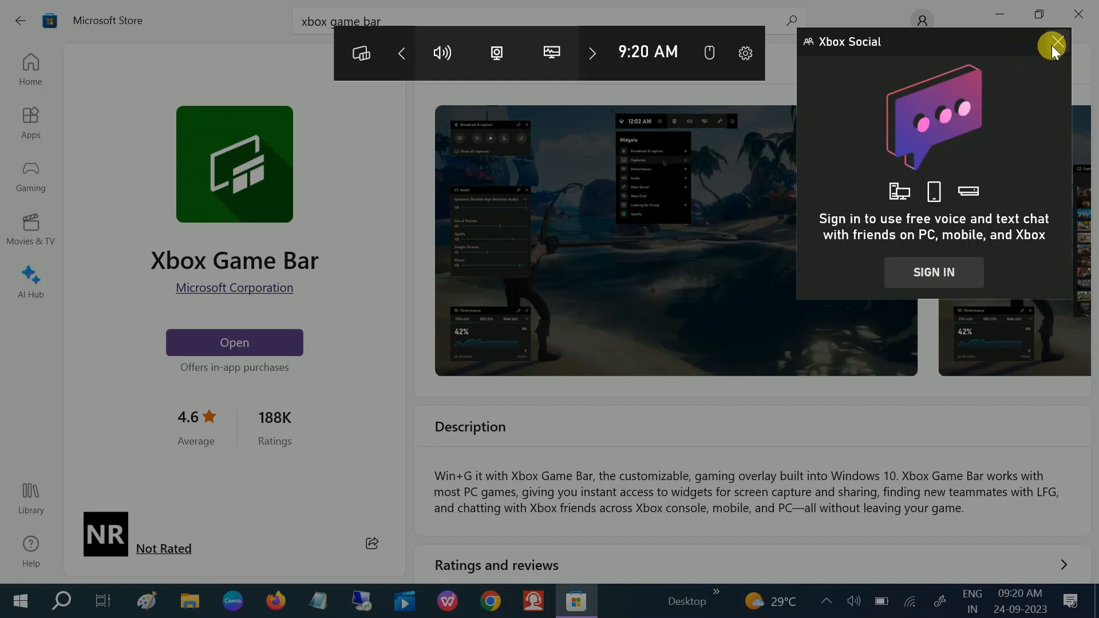
{"action": "left_click", "coordinate": [1053, 42]}
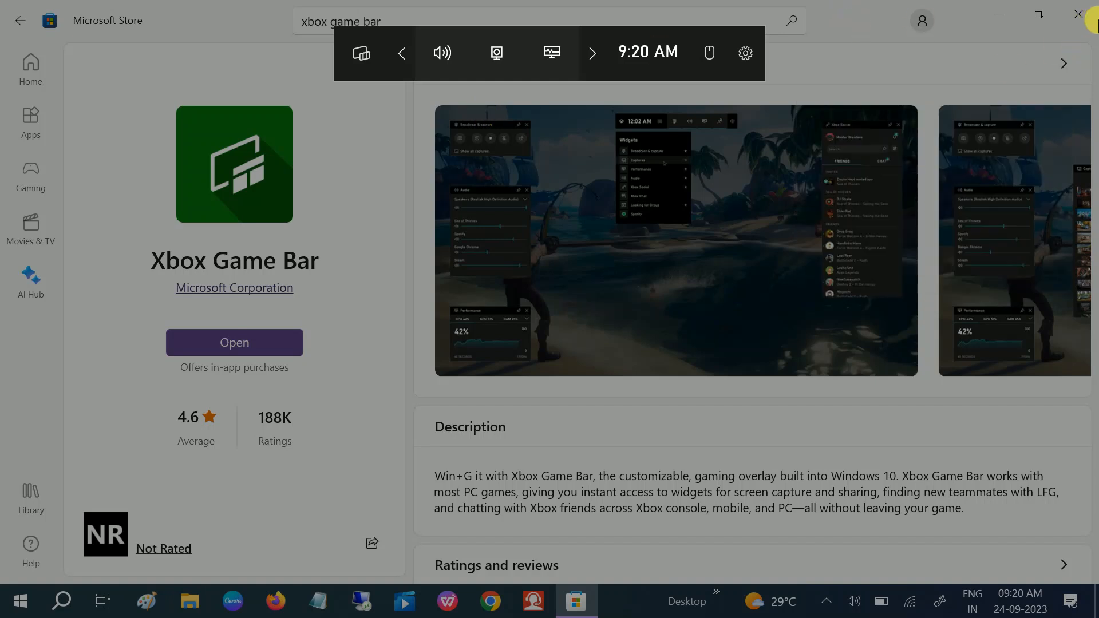